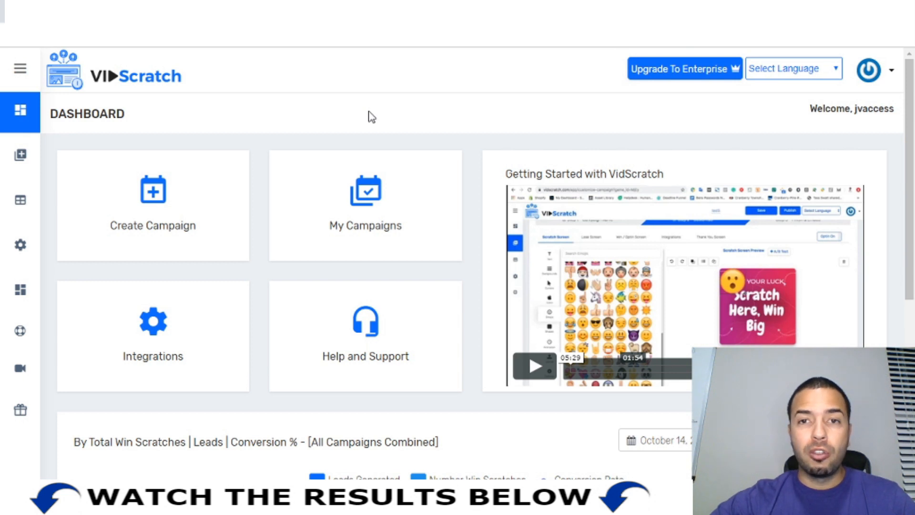
mouse_move(131, 81)
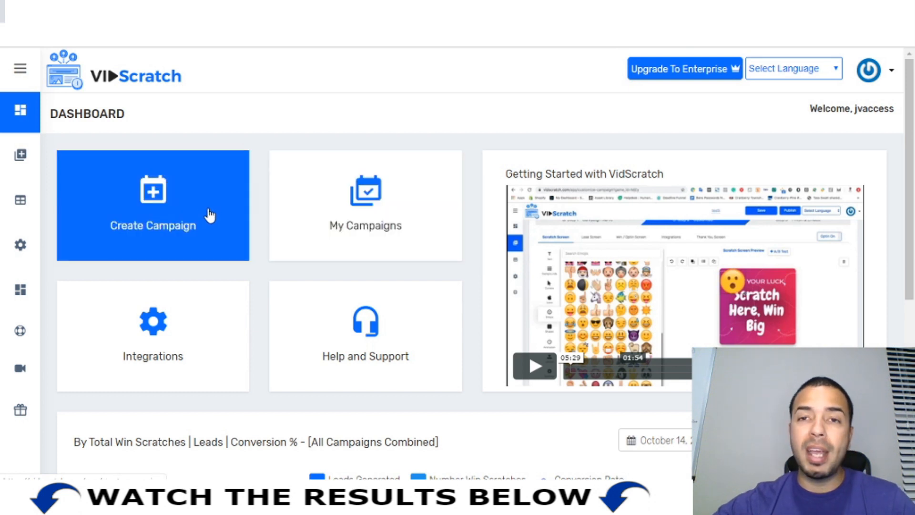
mouse_move(181, 204)
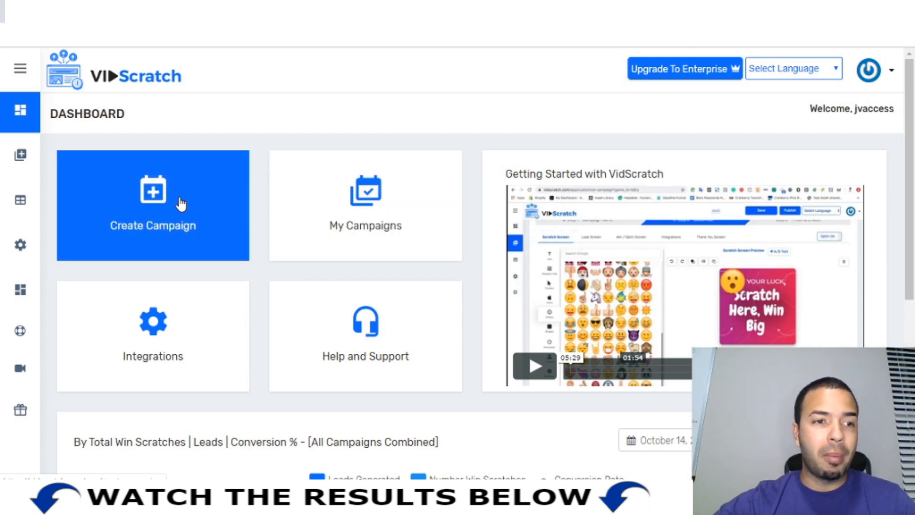
Go from the dashboard to My Campaigns and locate the Testing001 row at the end of the list
click(20, 68)
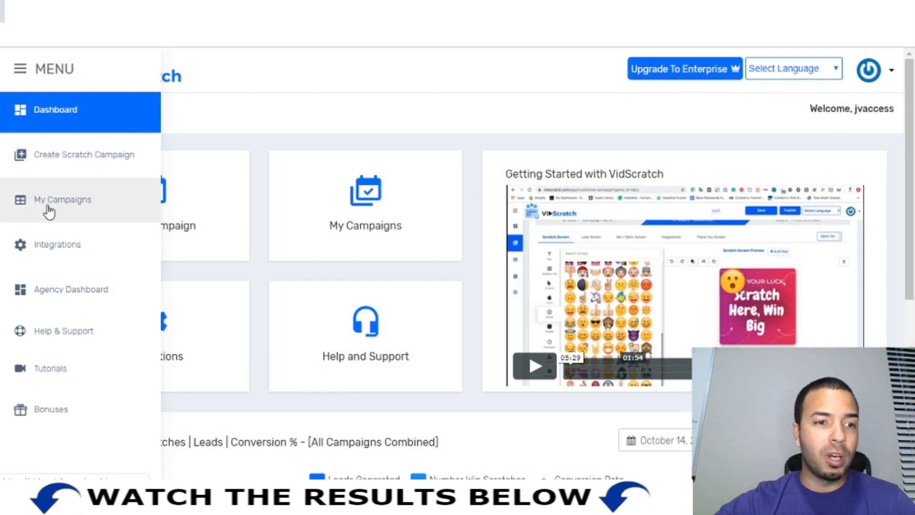
click(19, 68)
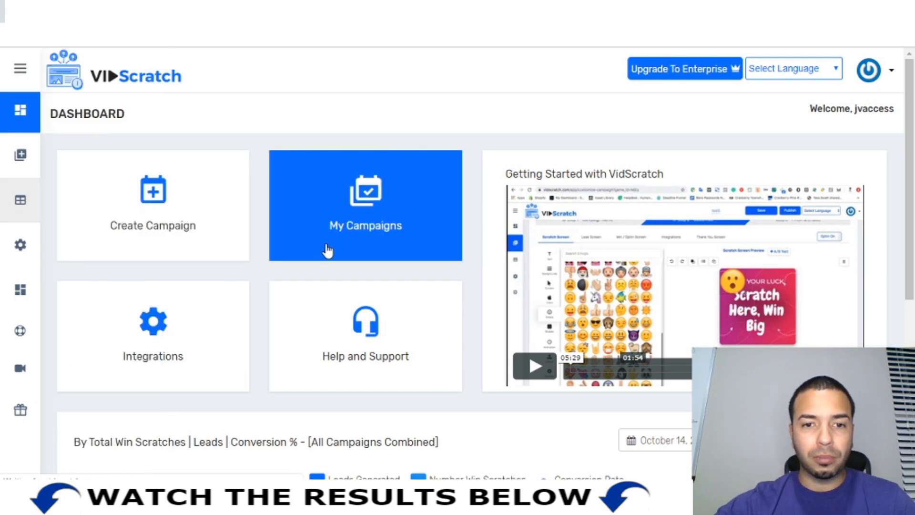
click(365, 204)
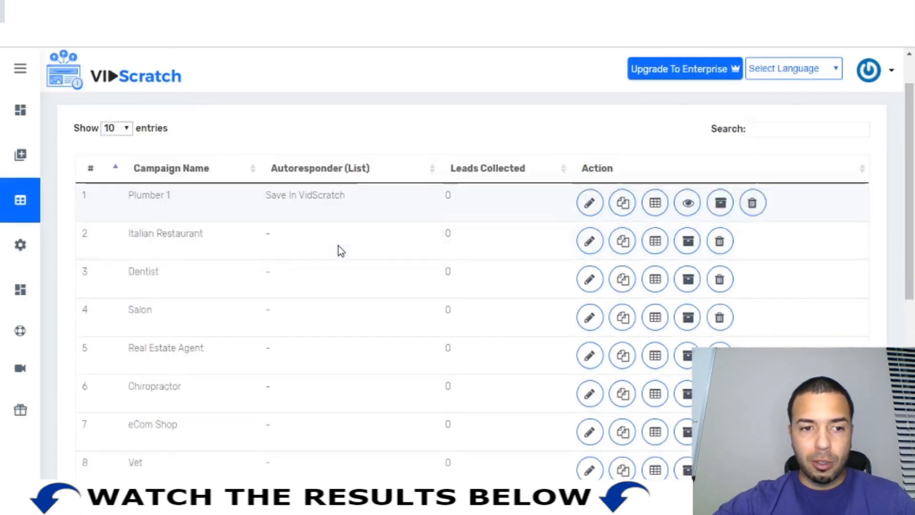
scroll(down, 3)
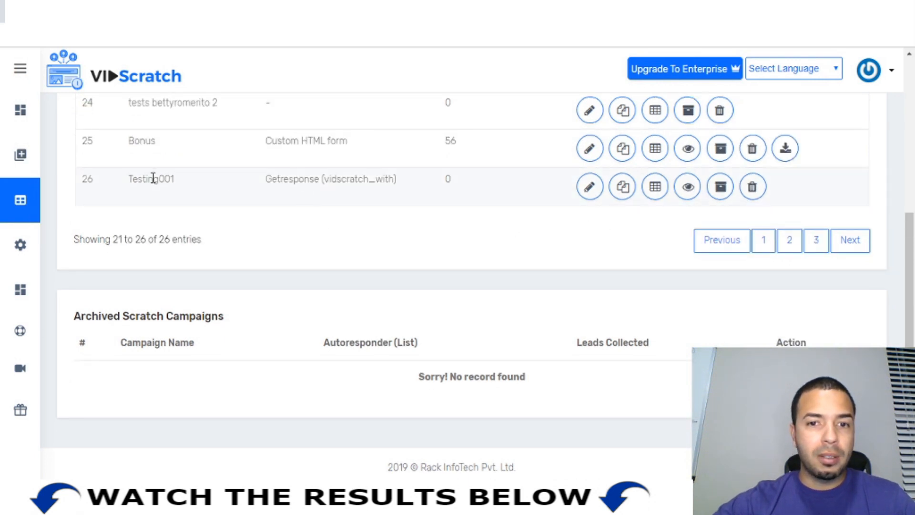
click(589, 187)
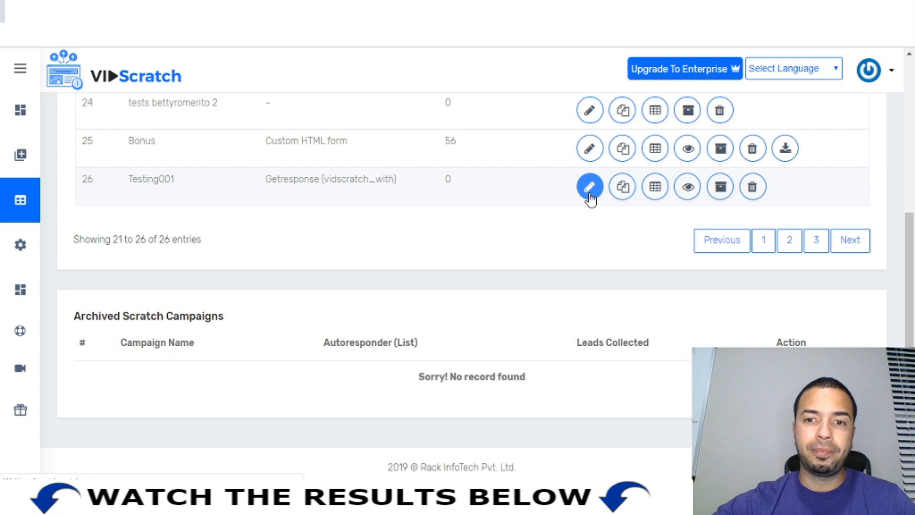
Edit the Testing001 campaign so its scratch screen preview shows at the Customize step
click(589, 186)
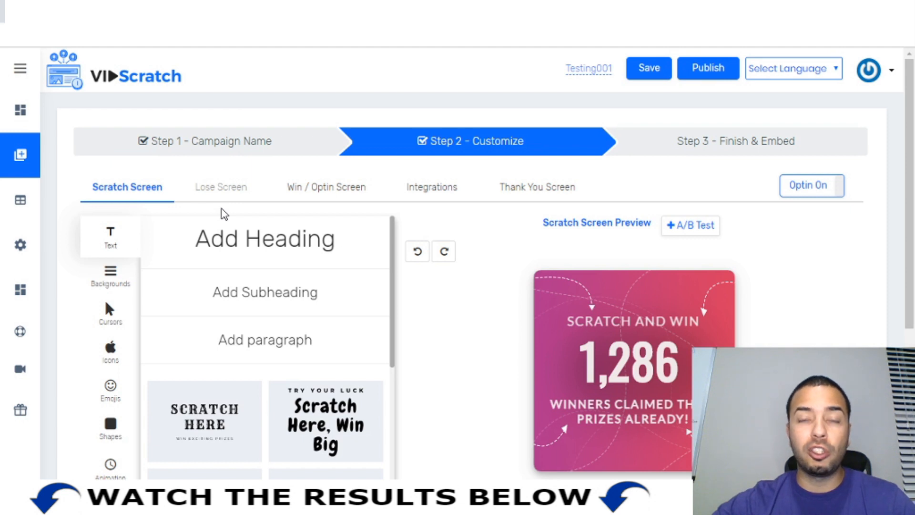
mouse_move(556, 313)
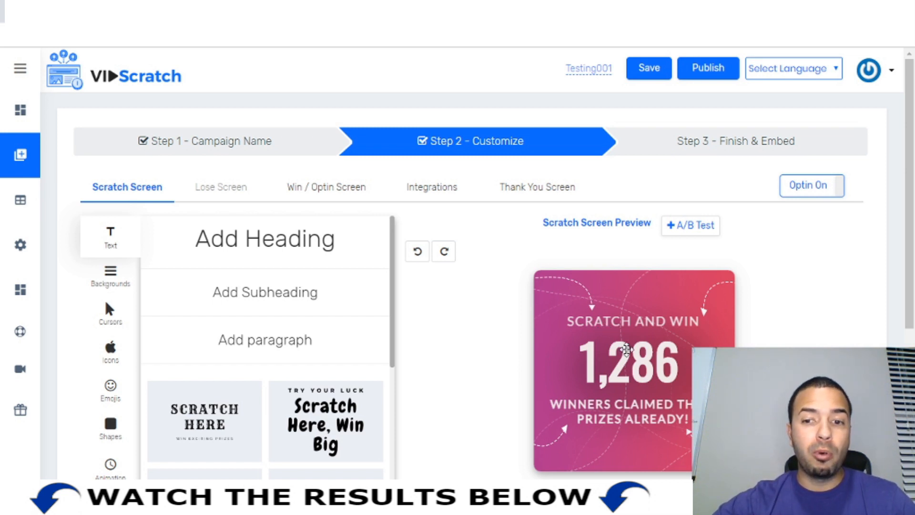
mouse_move(606, 314)
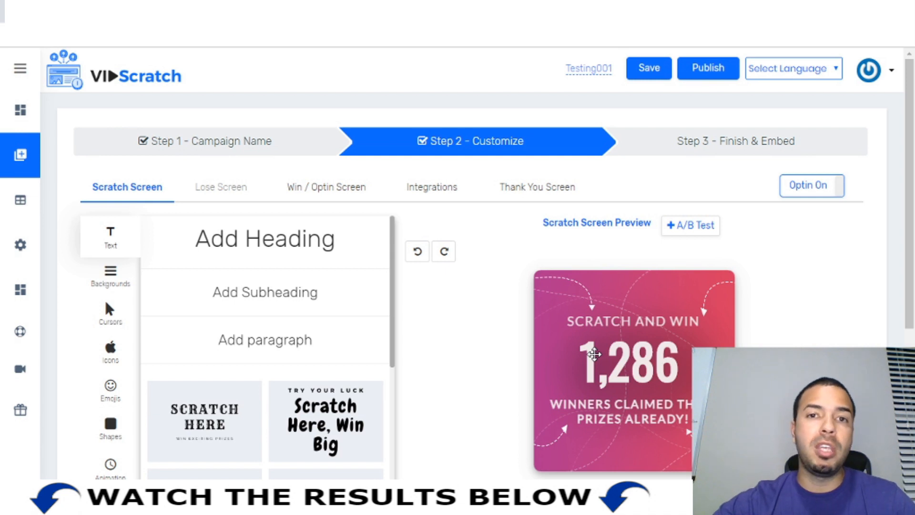
scroll(down, 3)
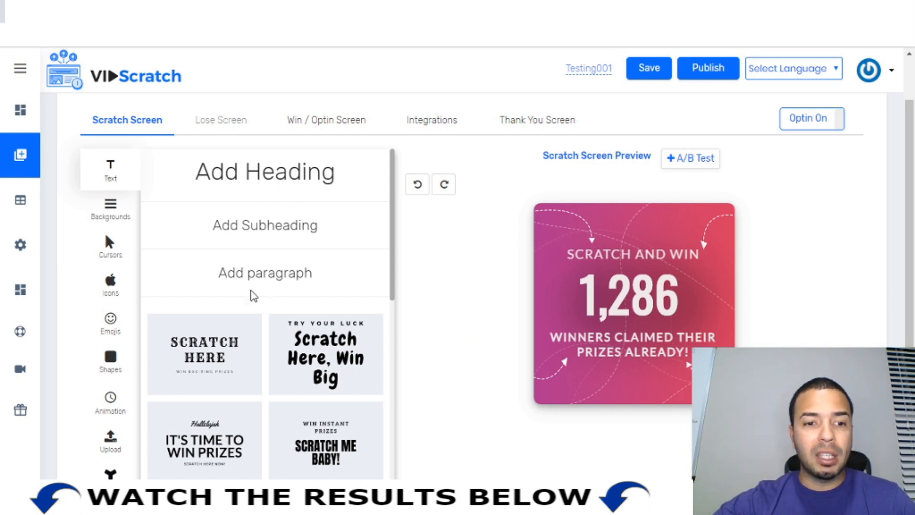
scroll(down, 3)
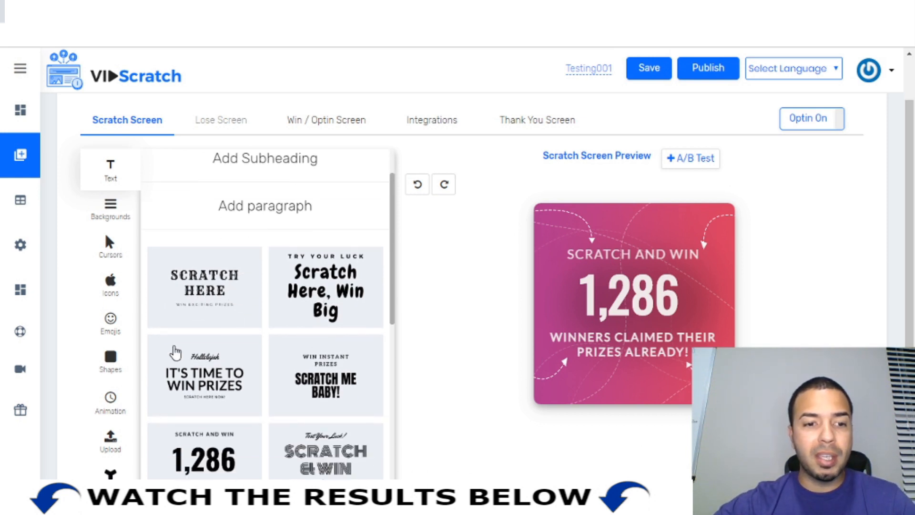
scroll(down, 3)
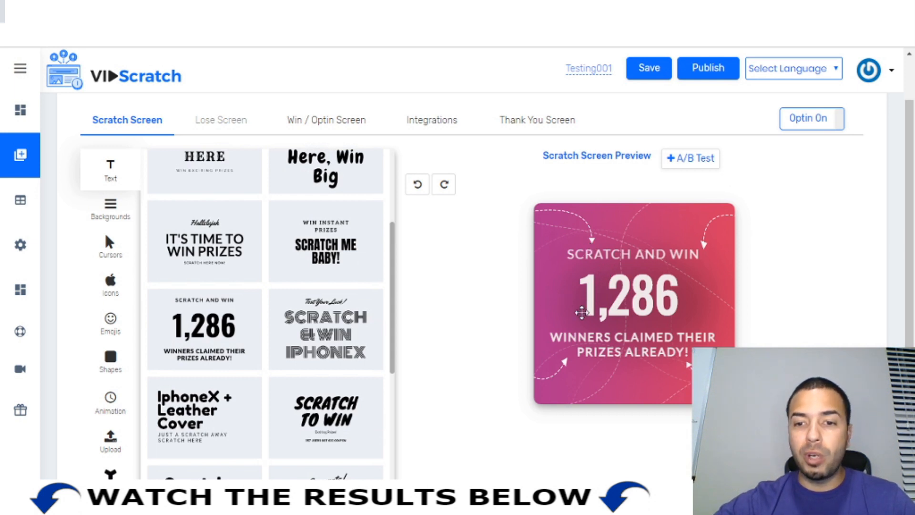
mouse_move(613, 349)
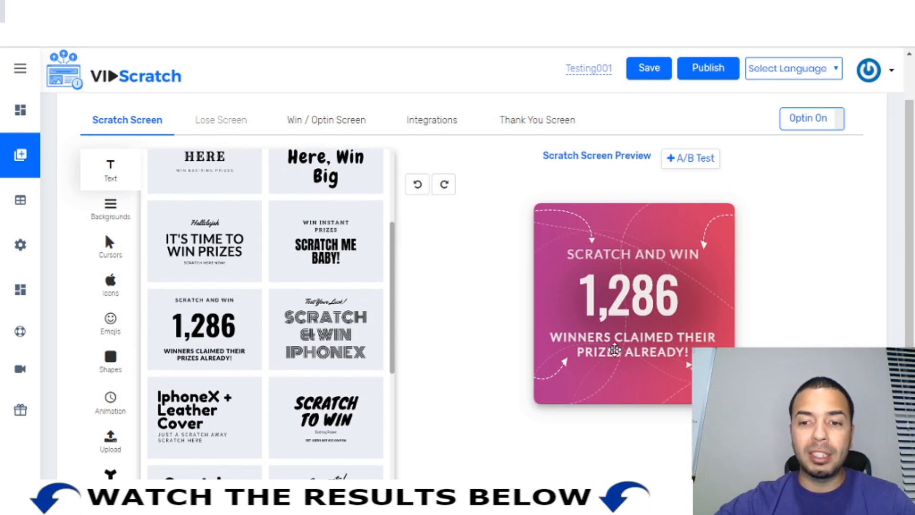
mouse_move(638, 339)
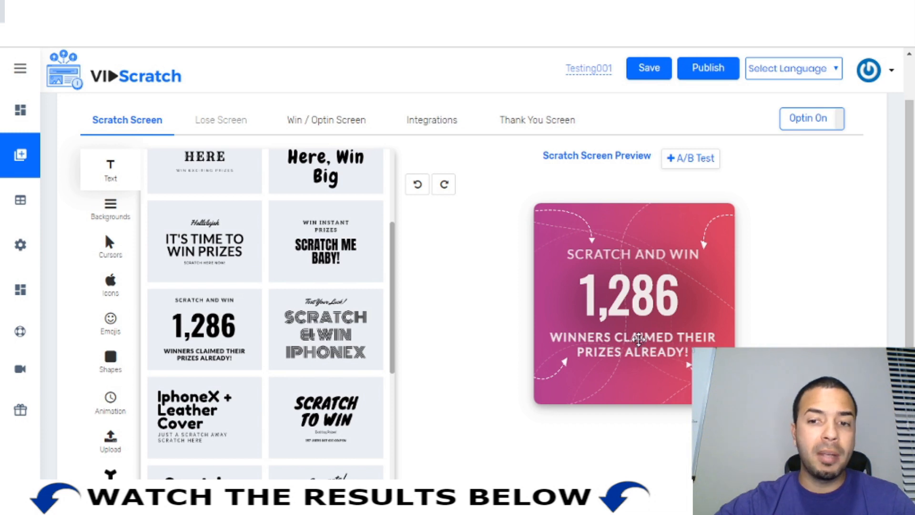
Review the background options, then the coin-style scratch cursors with the custom 50×50 upload option
click(110, 208)
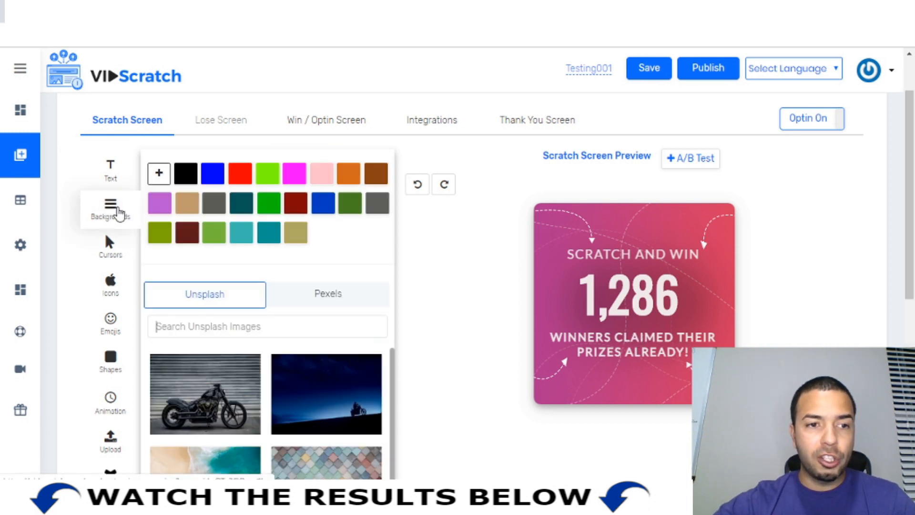
mouse_move(241, 202)
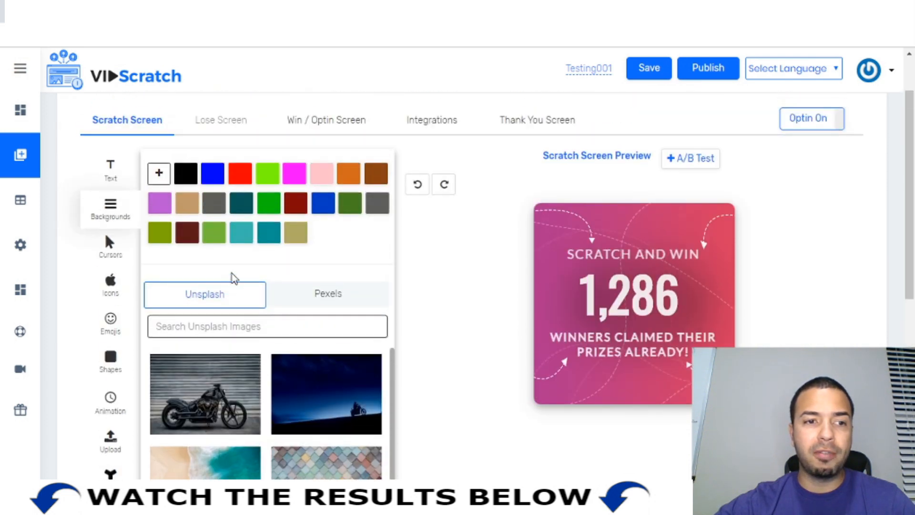
click(111, 245)
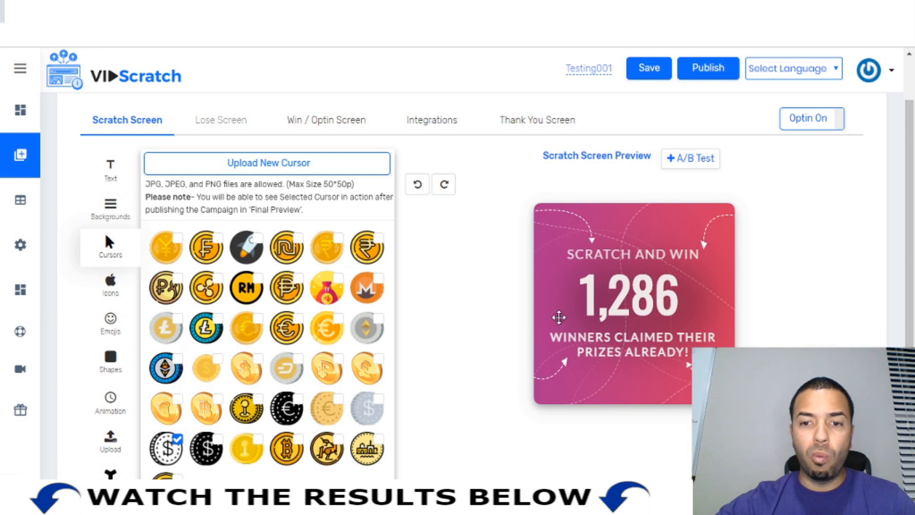
mouse_move(571, 241)
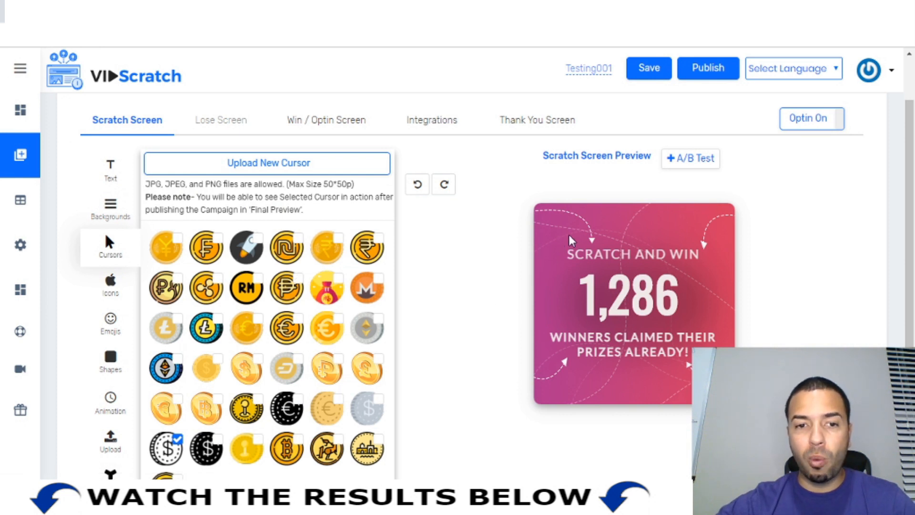
mouse_move(588, 242)
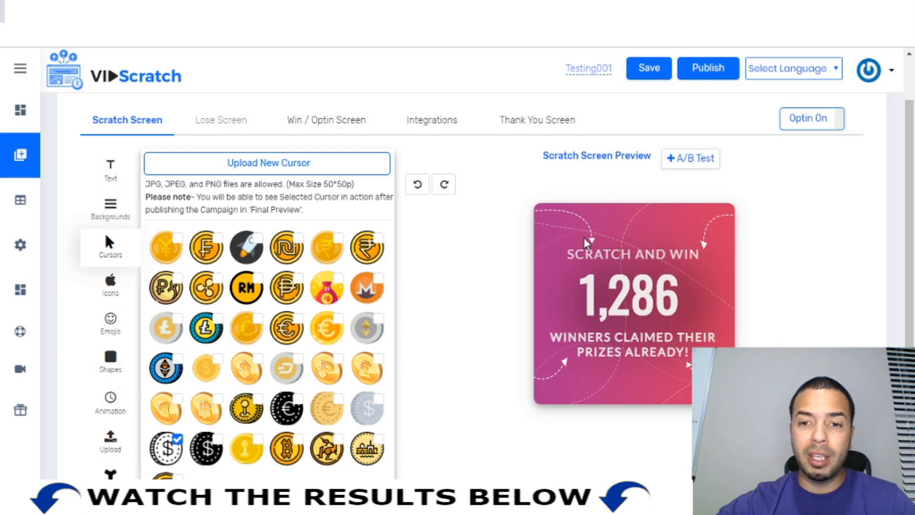
mouse_move(612, 293)
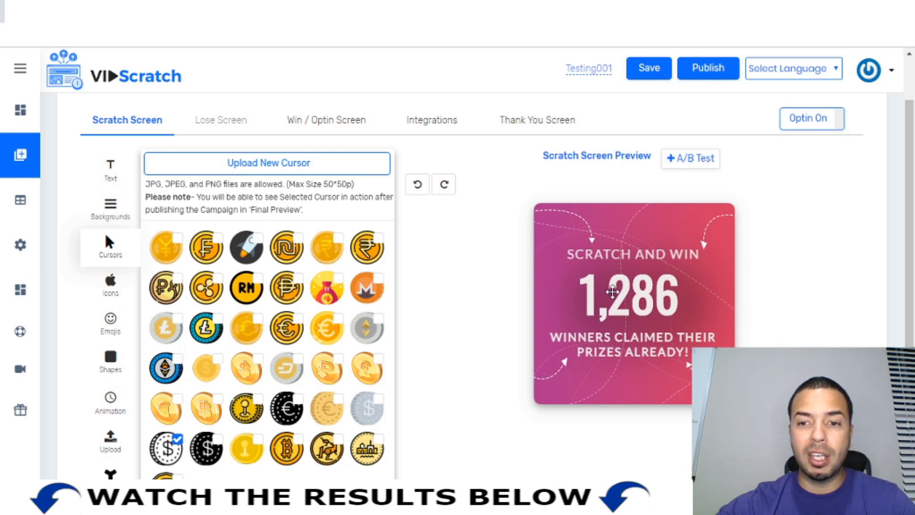
mouse_move(424, 286)
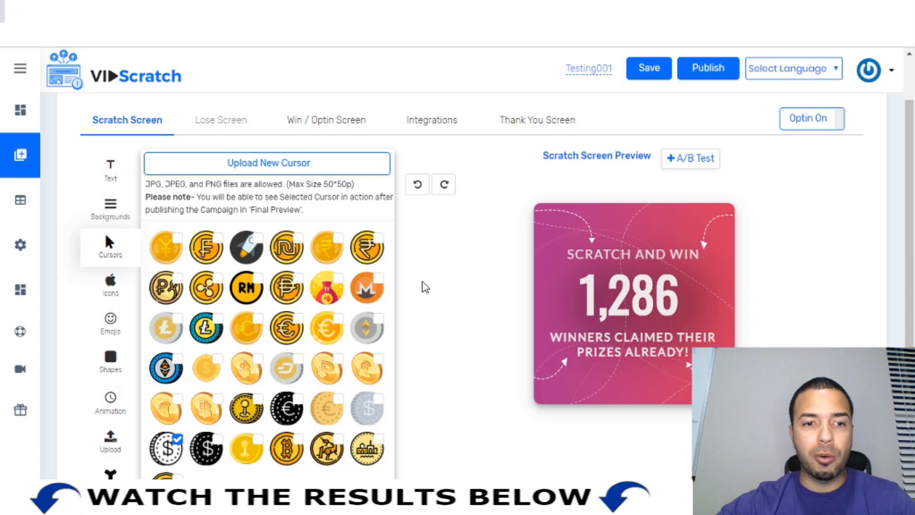
Switch the design panel from the icon library to the geometric shapes gallery
scroll(down, 3)
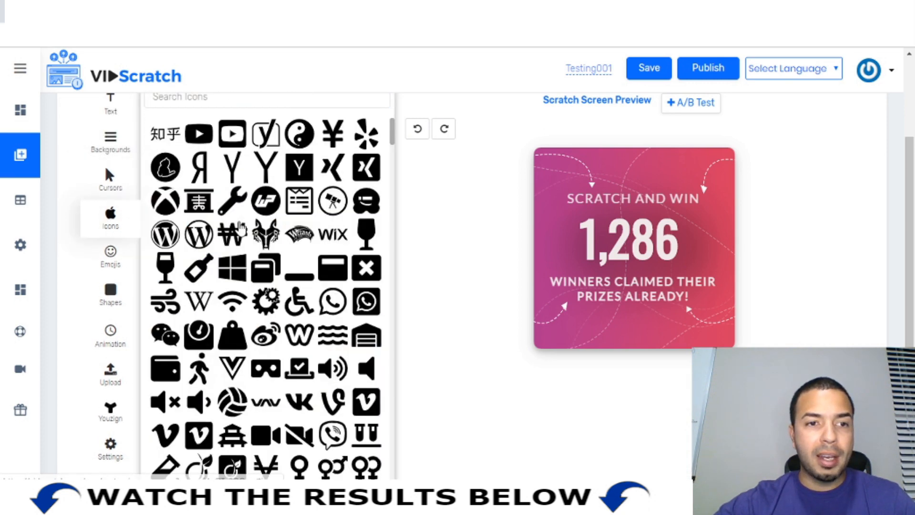
mouse_move(549, 212)
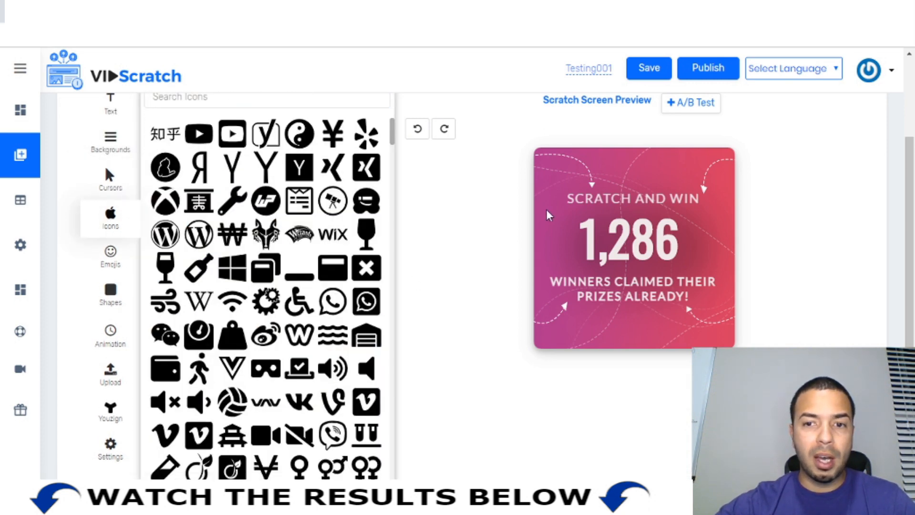
mouse_move(197, 279)
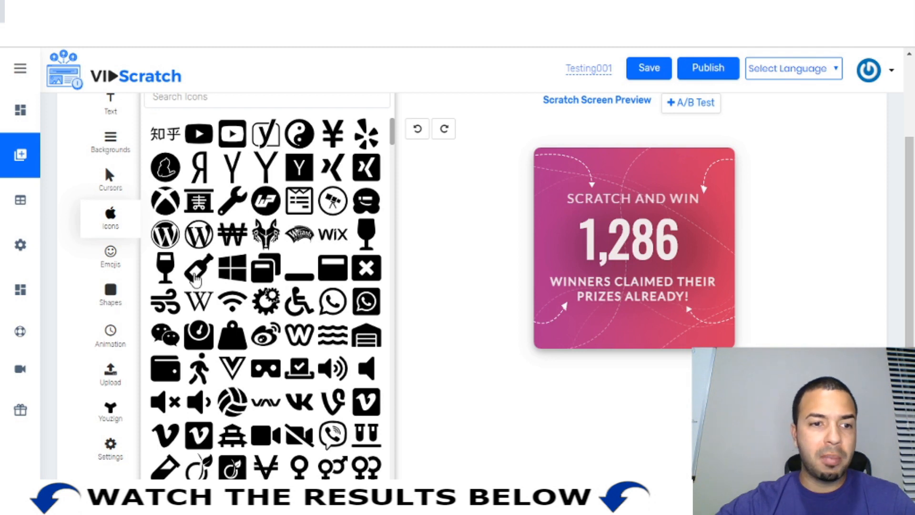
click(109, 256)
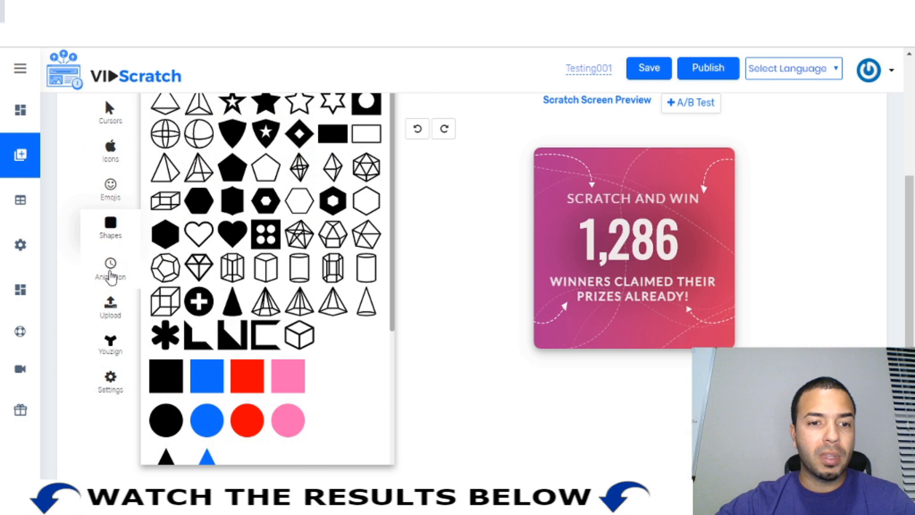
Animate the scratch card with the pulse style and preview it twice
click(110, 270)
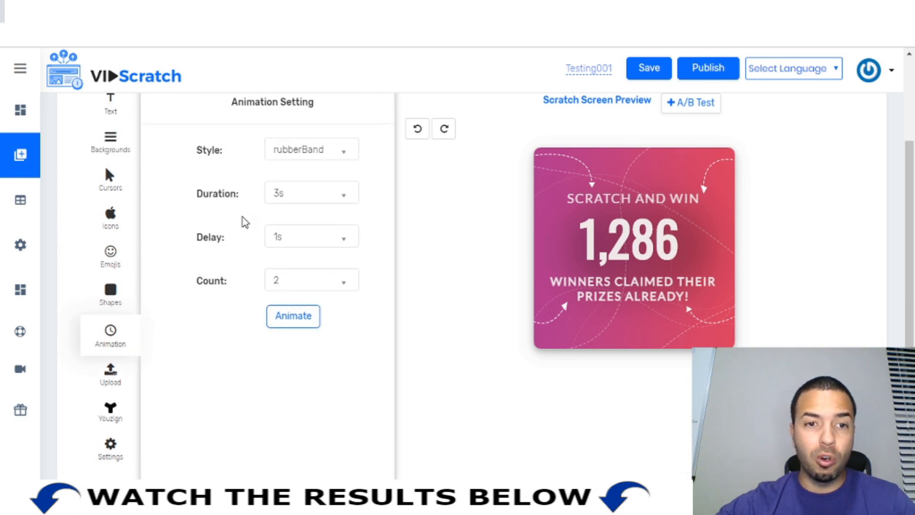
click(311, 148)
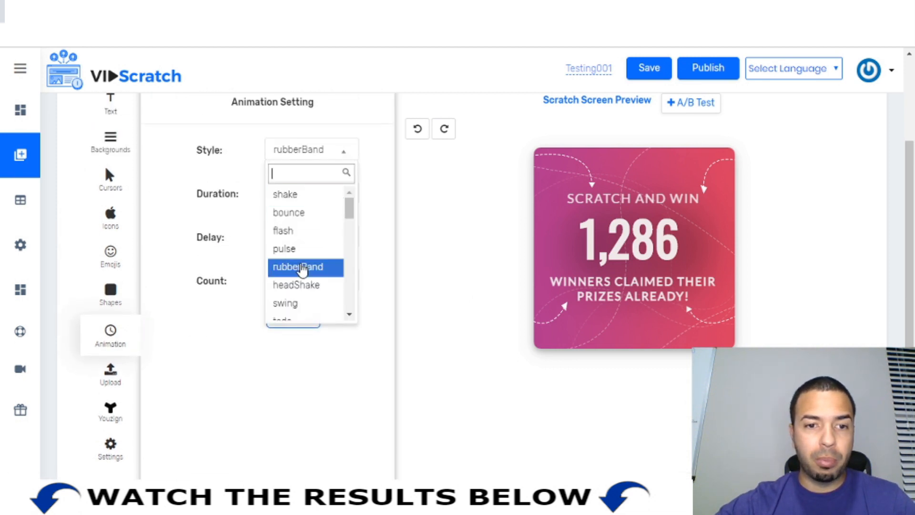
click(298, 267)
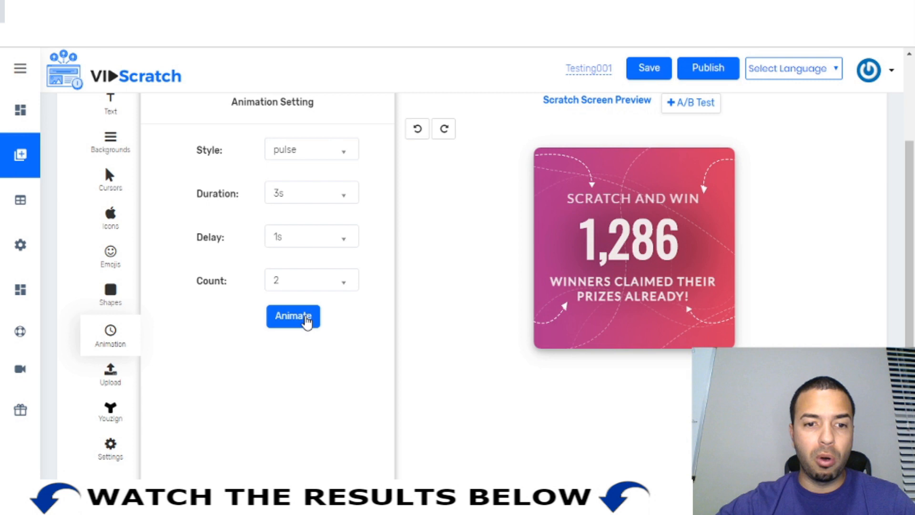
click(293, 315)
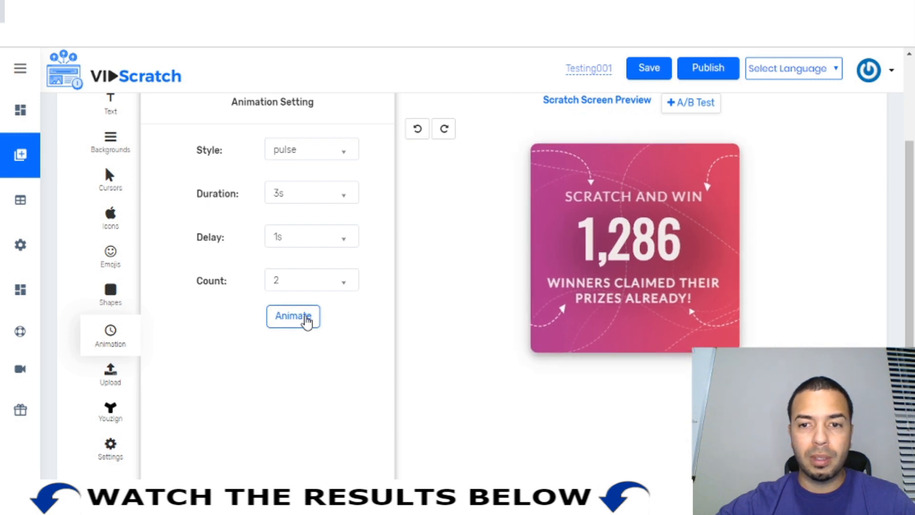
click(293, 315)
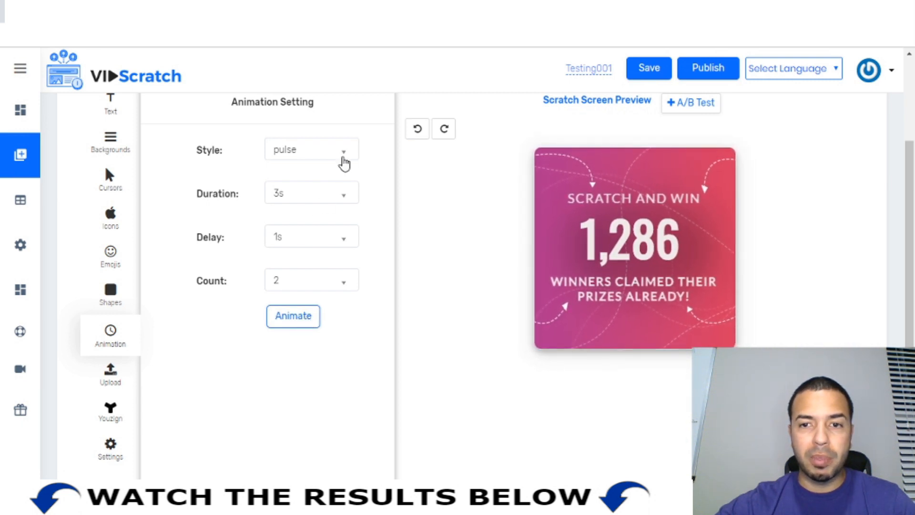
Change the animation to bounce (3s, 1s delay, count 2), preview it, then view the uploaded images
click(311, 149)
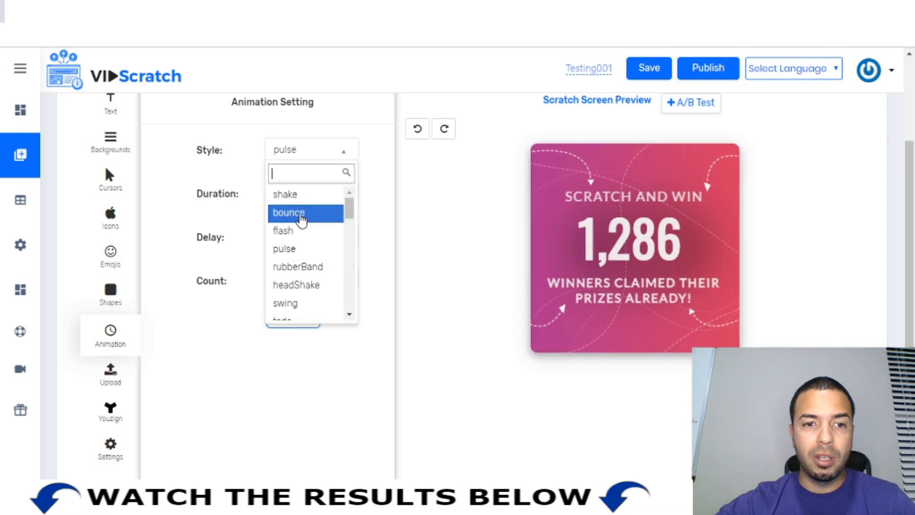
click(288, 213)
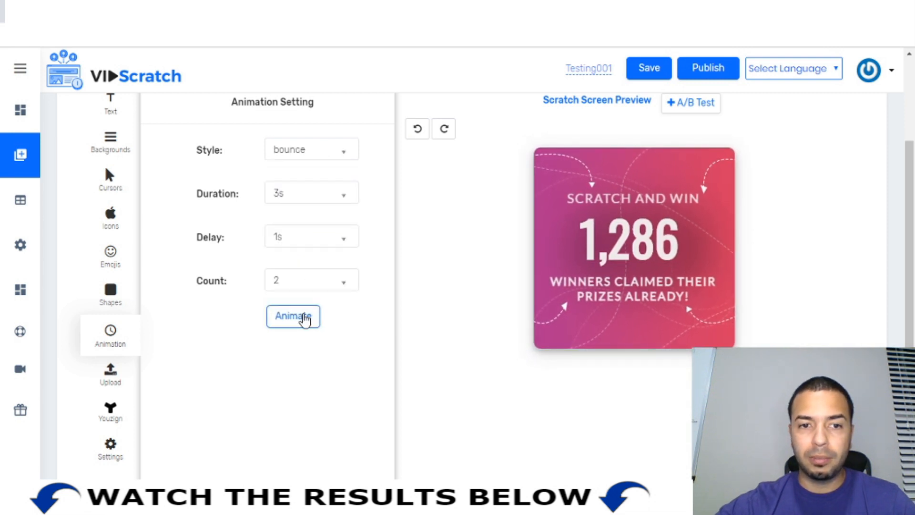
click(292, 315)
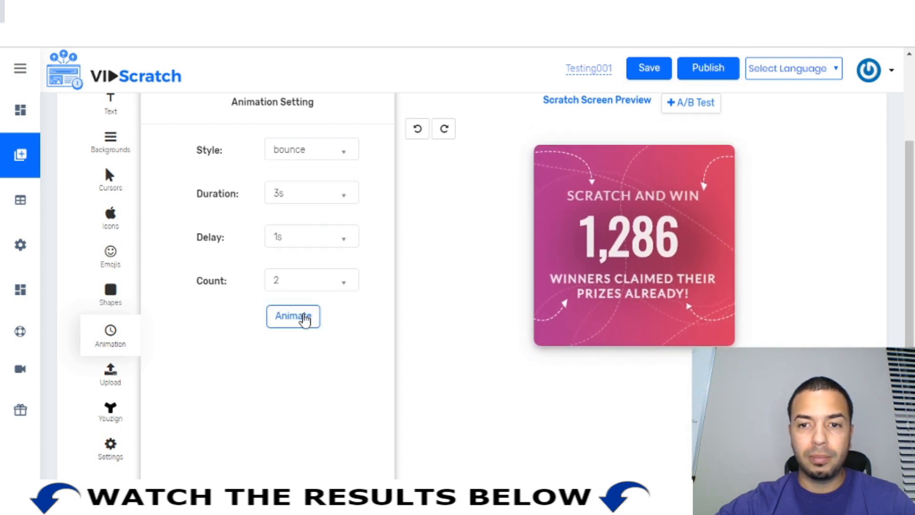
click(292, 316)
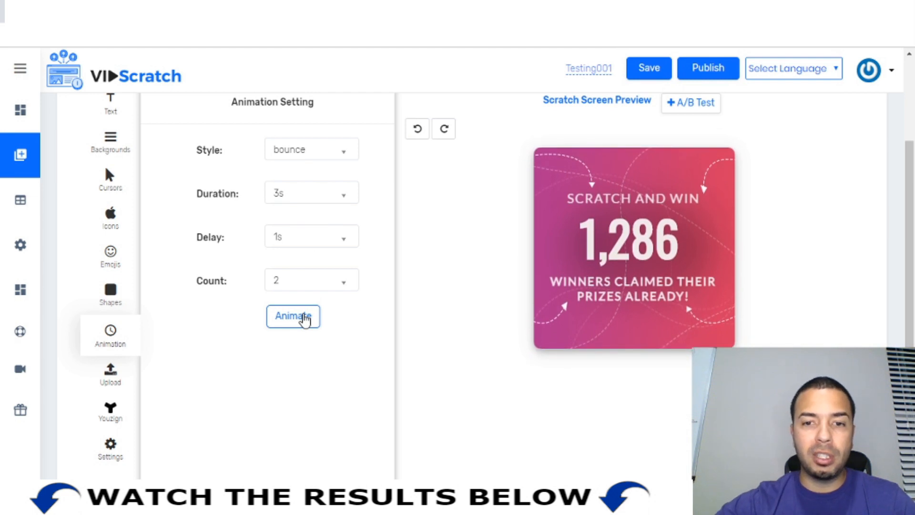
click(292, 315)
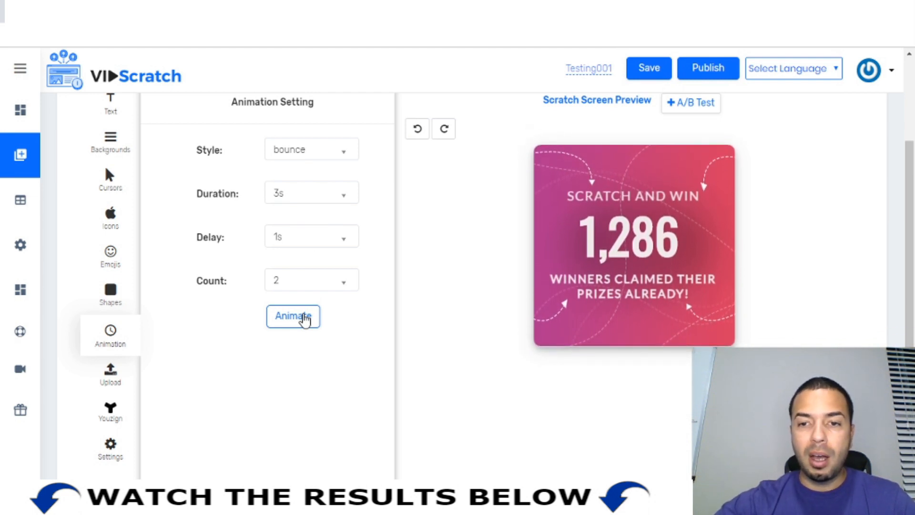
click(292, 315)
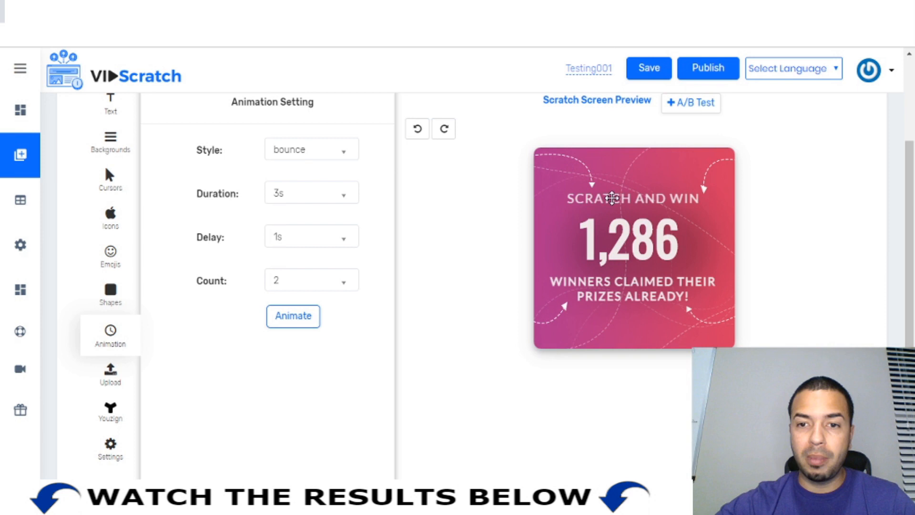
mouse_move(602, 217)
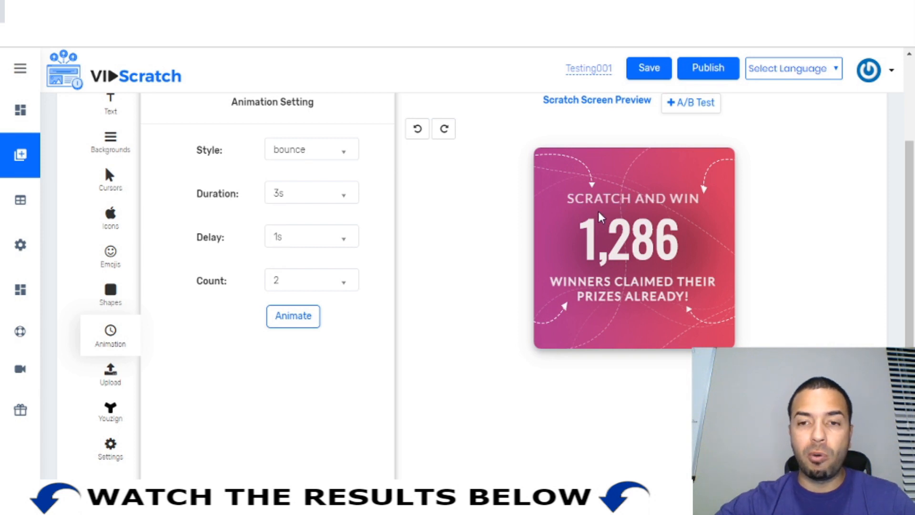
mouse_move(564, 232)
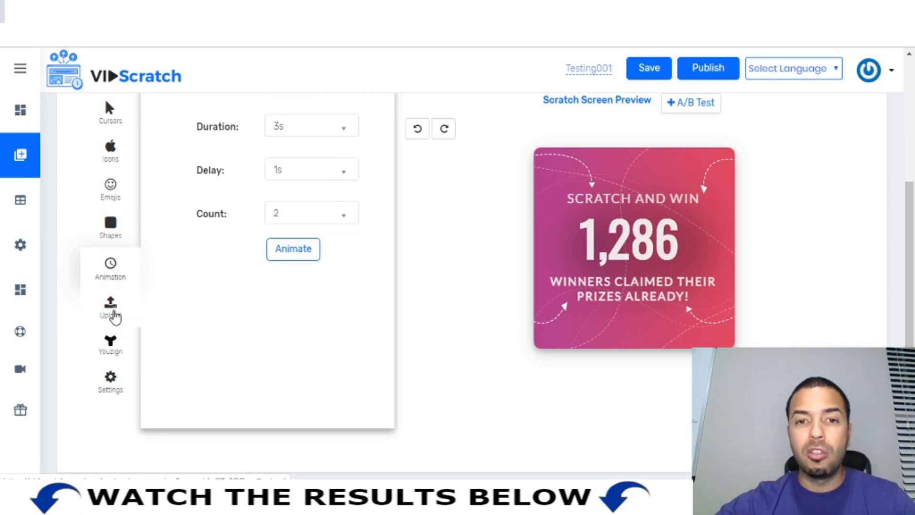
click(110, 306)
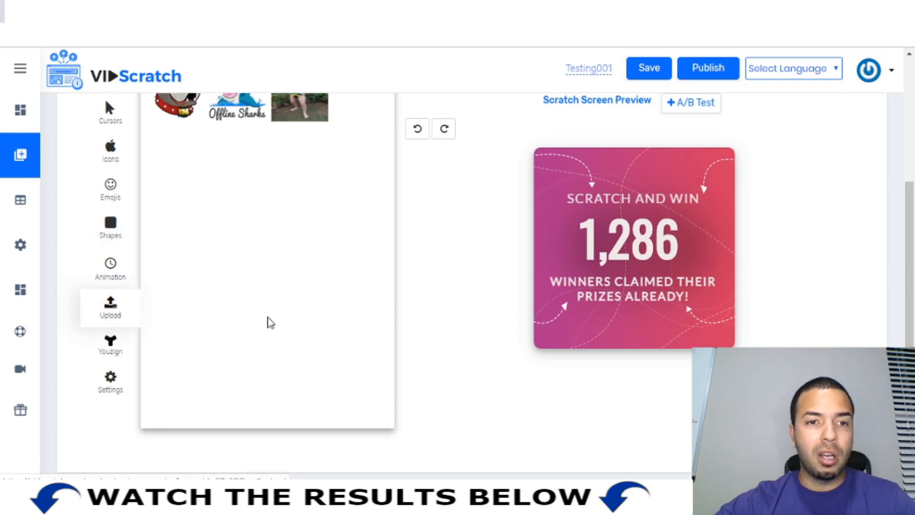
mouse_move(133, 313)
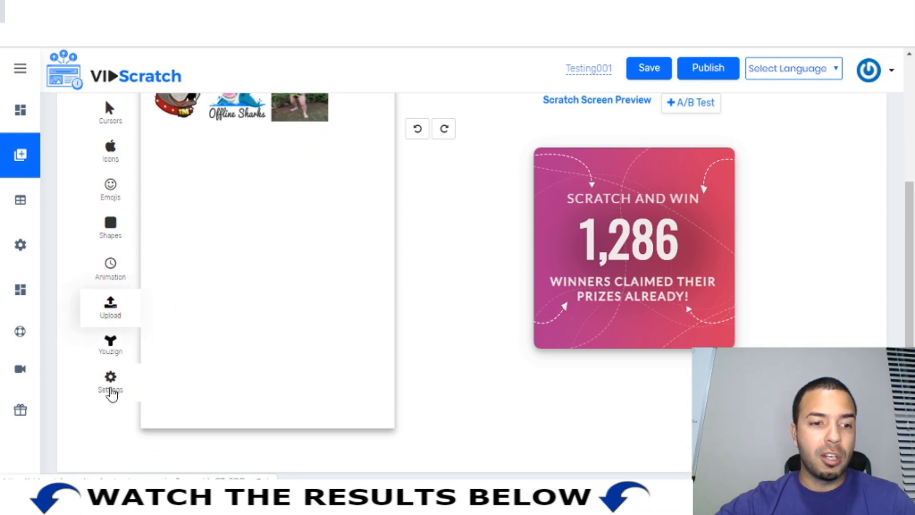
Preview Slot Machine Mega, another win sound and Game Level Sound in the 100% win settings
click(109, 382)
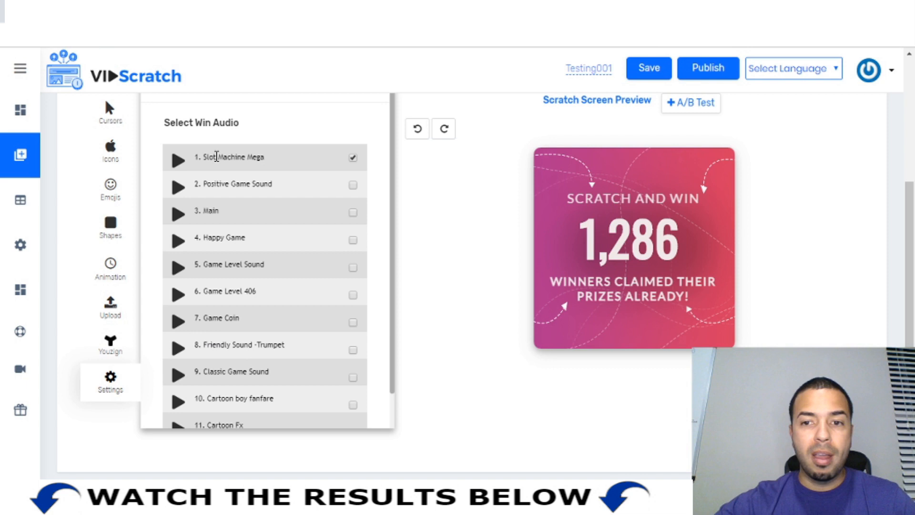
mouse_move(629, 200)
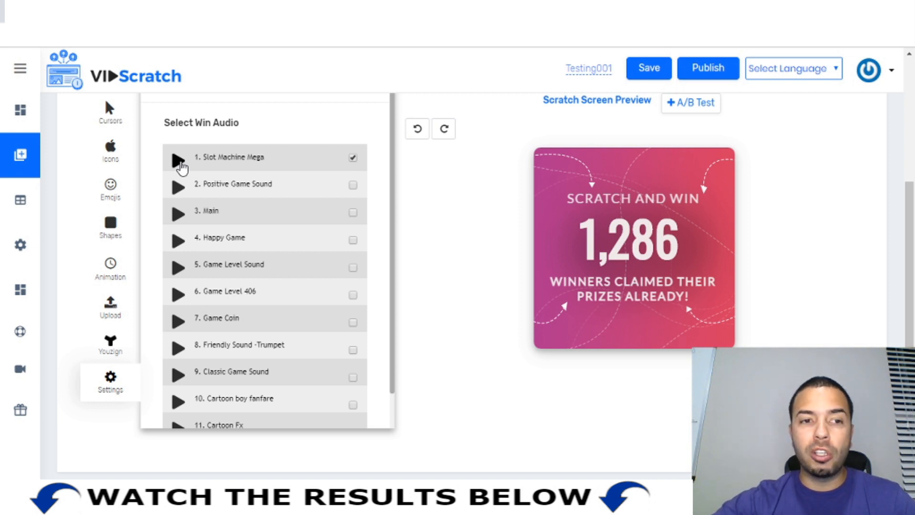
click(178, 160)
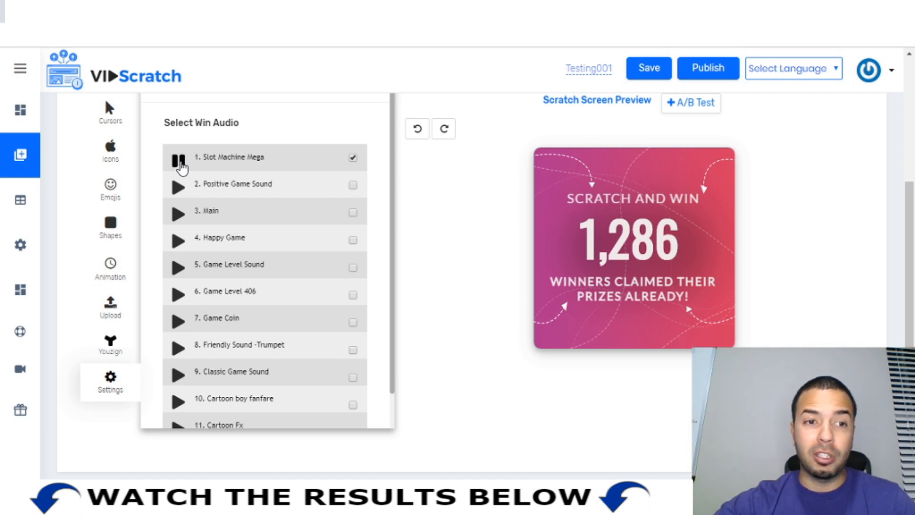
mouse_move(180, 178)
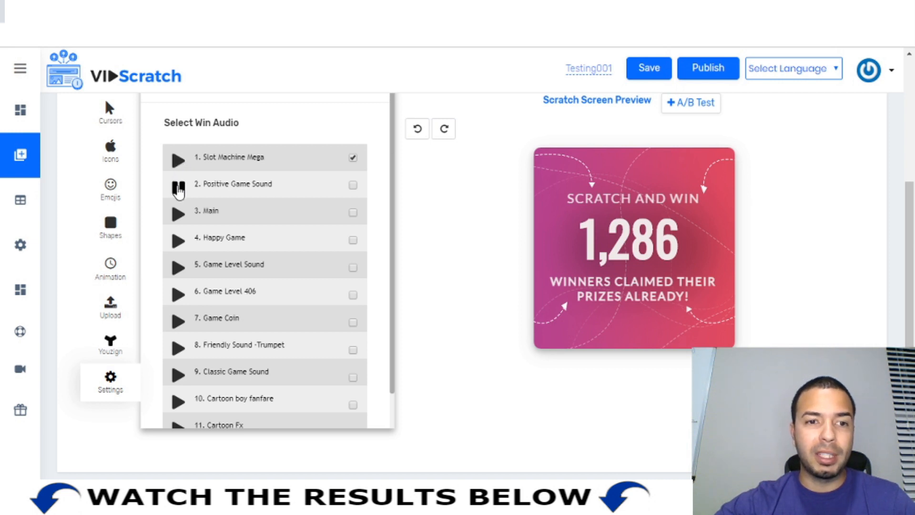
click(178, 215)
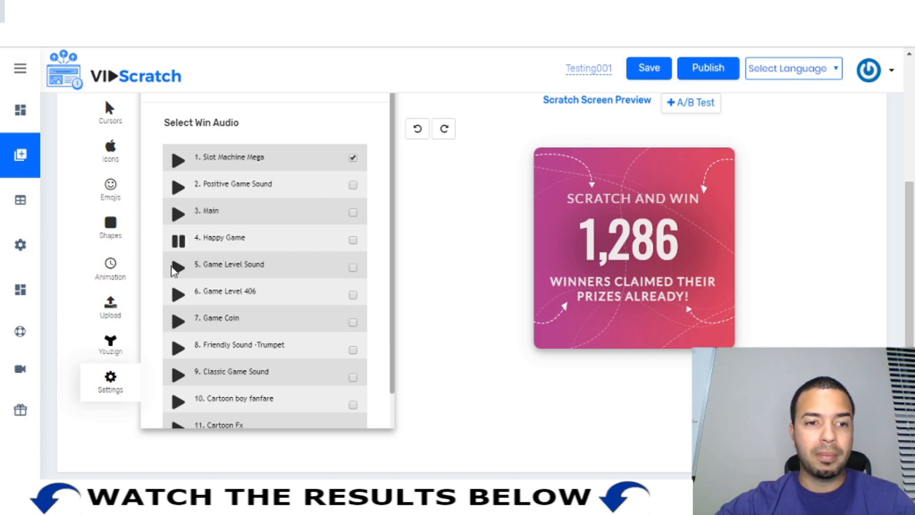
click(178, 266)
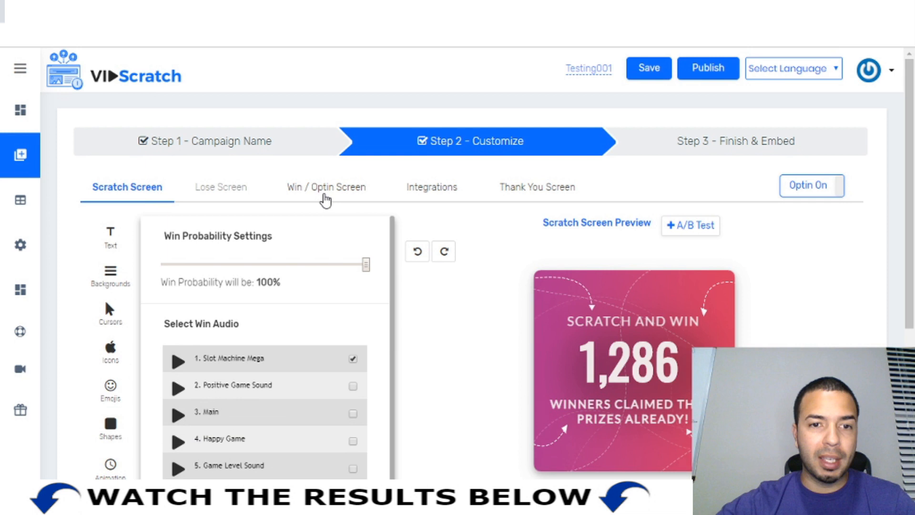
Review the Win/Optin screen headlined with the free affiliate video guide worth $98
click(326, 187)
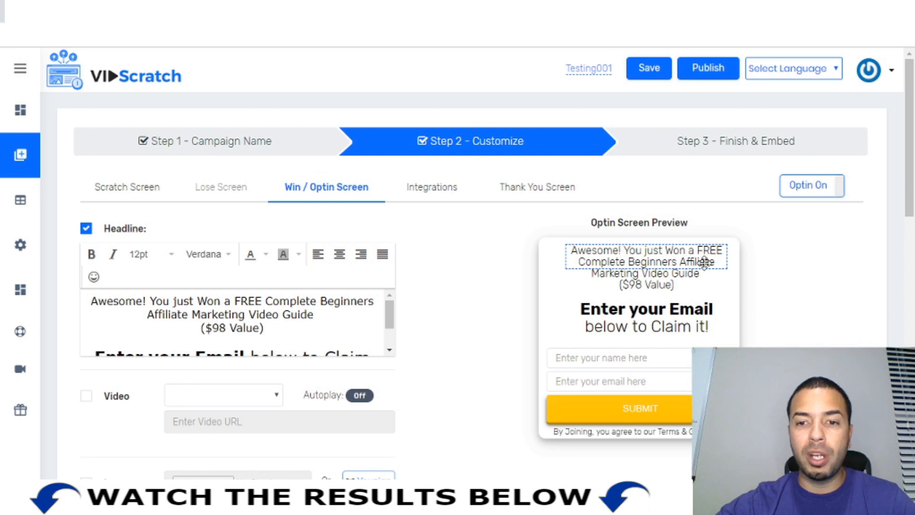
mouse_move(664, 283)
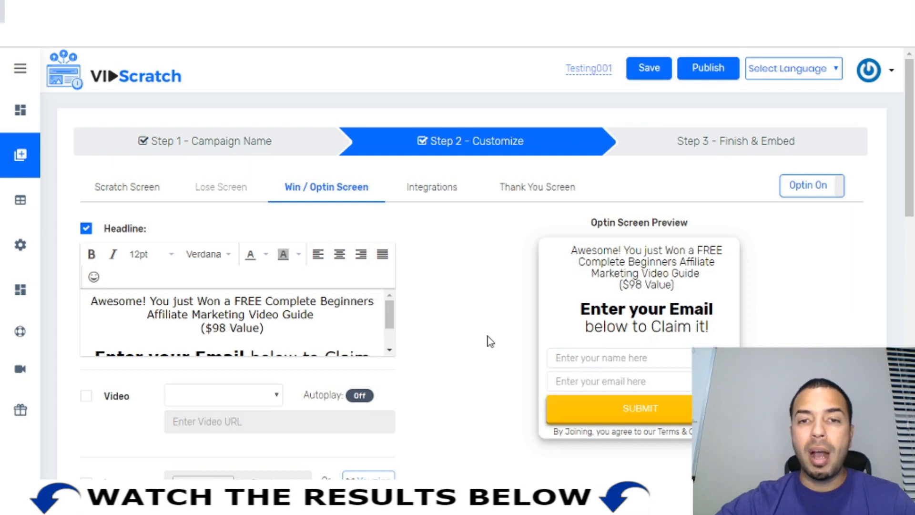
mouse_move(473, 322)
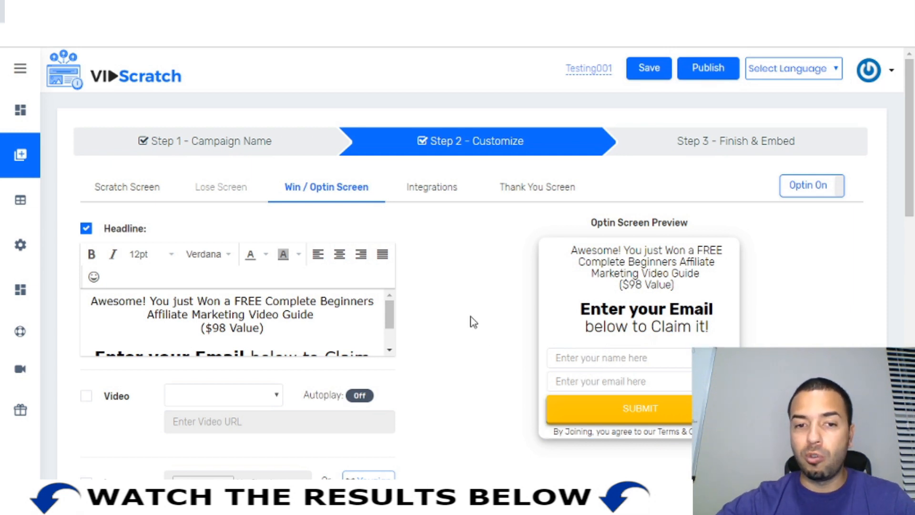
scroll(down, 3)
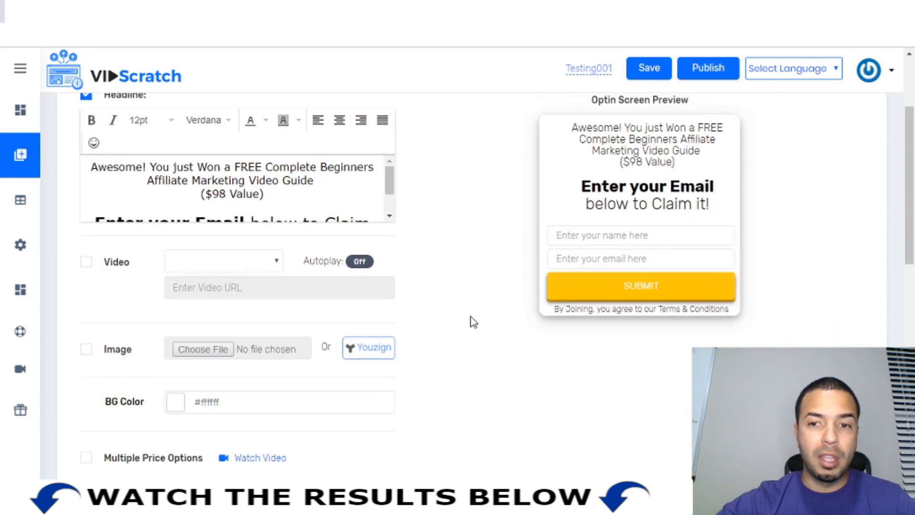
click(647, 140)
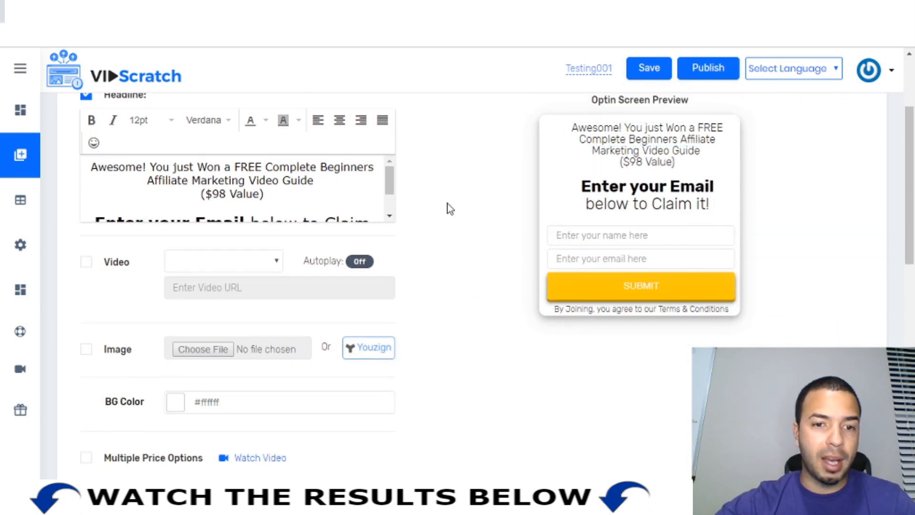
scroll(down, 3)
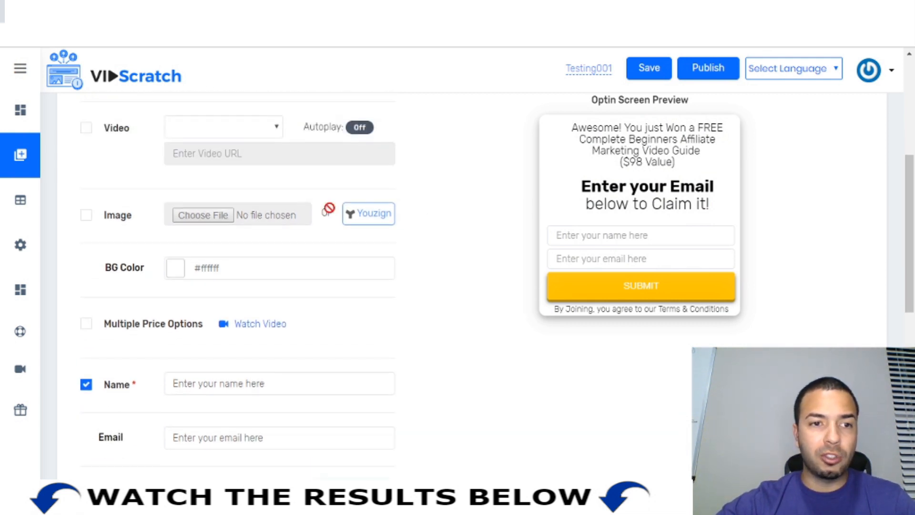
click(85, 127)
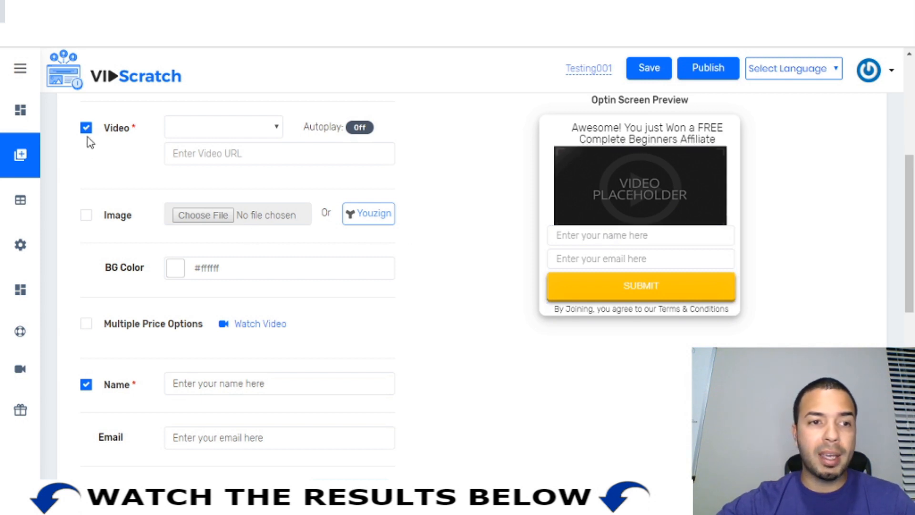
click(86, 127)
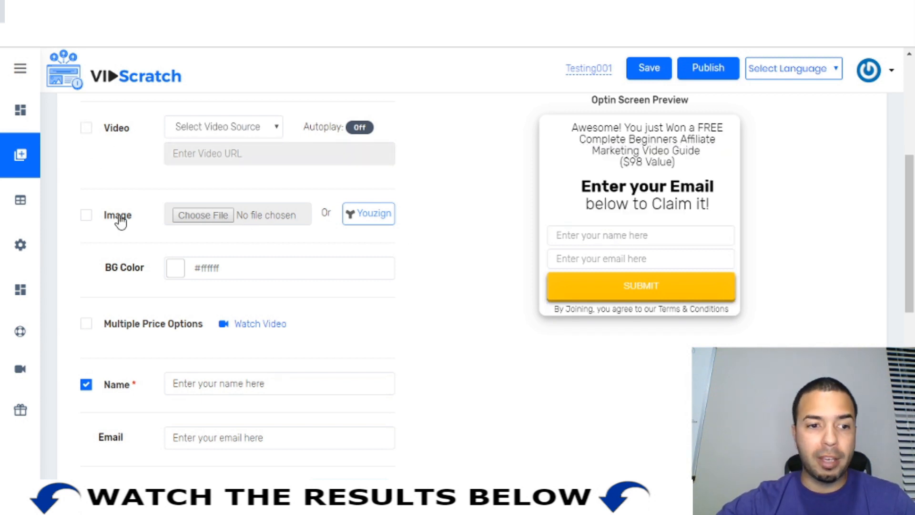
scroll(down, 3)
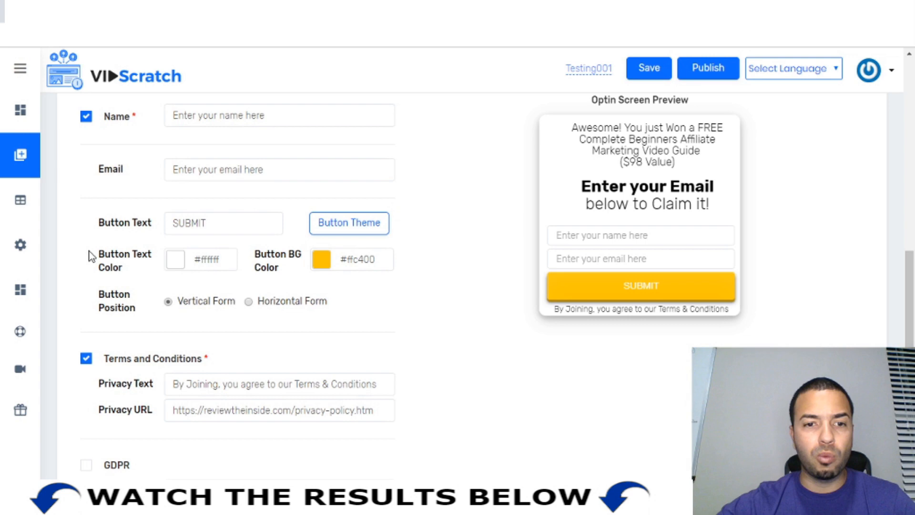
click(349, 222)
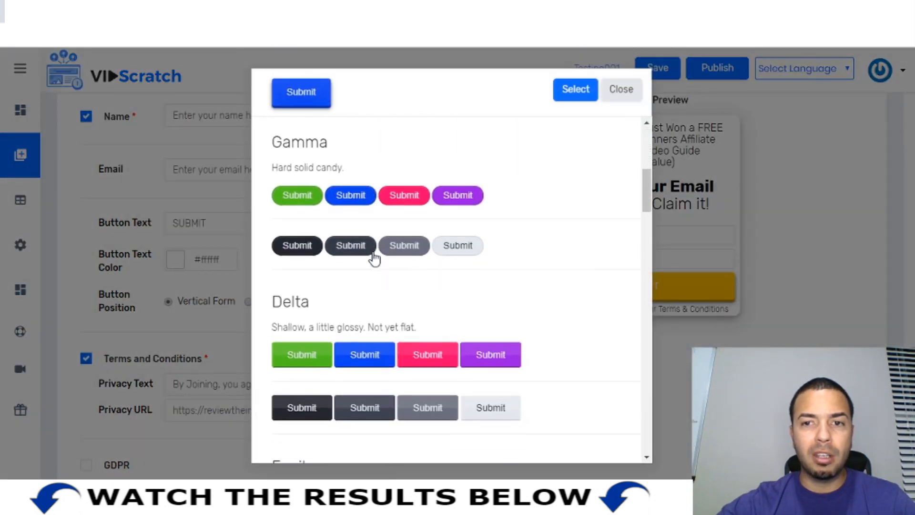
click(621, 89)
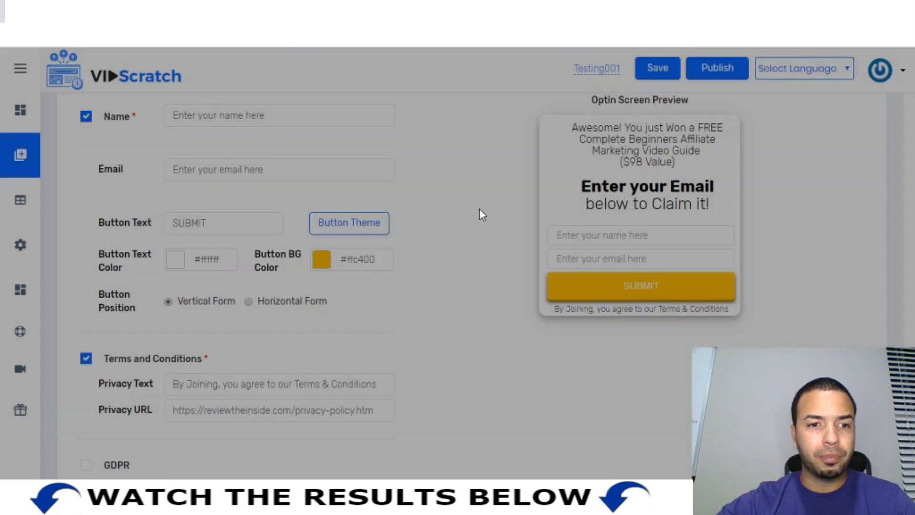
scroll(down, 3)
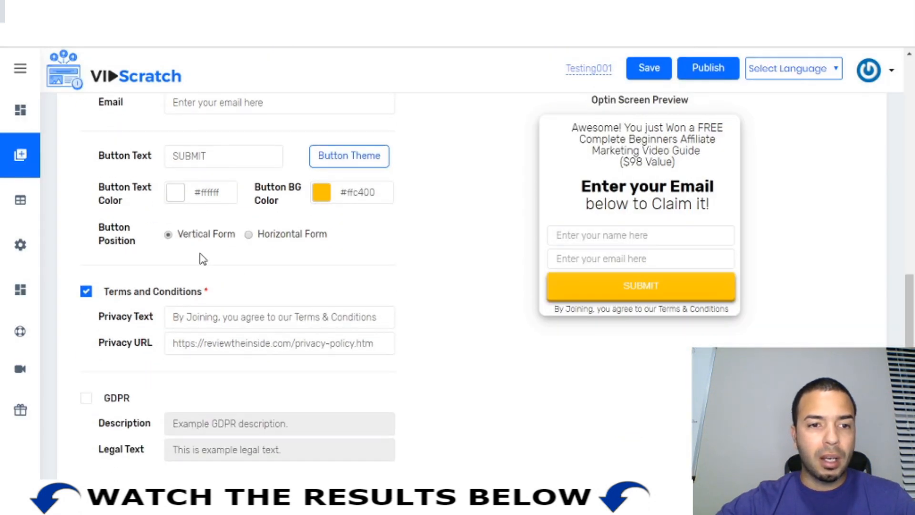
mouse_move(341, 244)
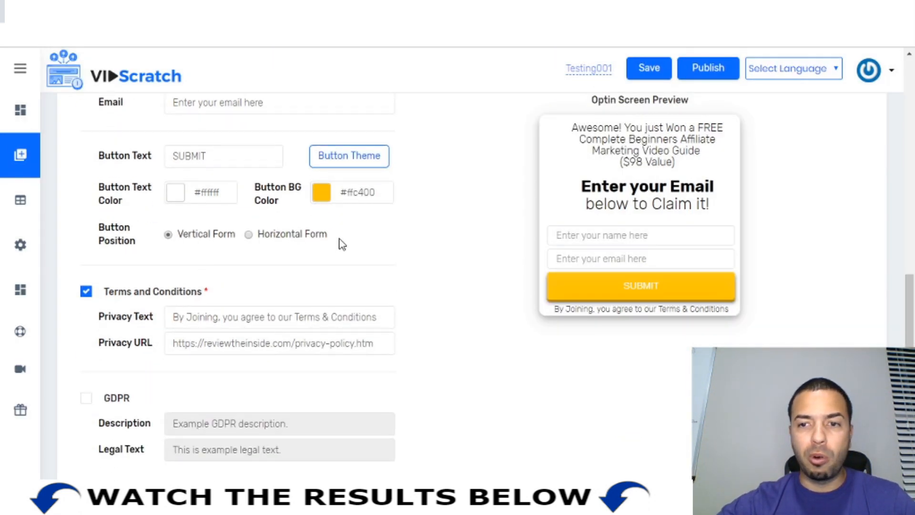
click(249, 234)
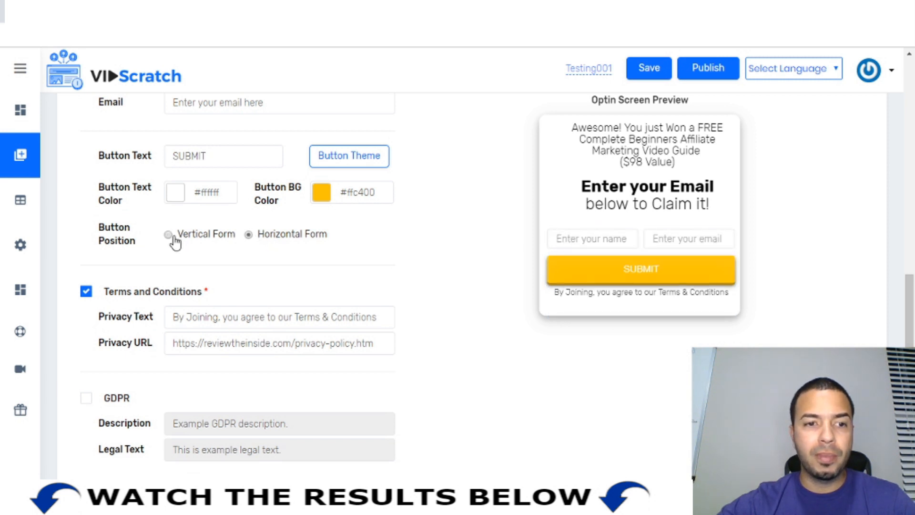
click(168, 234)
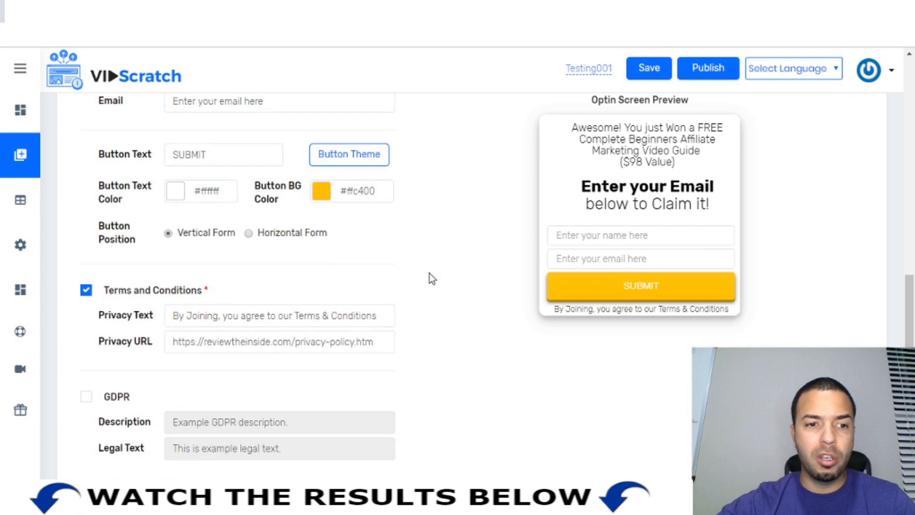
scroll(down, 3)
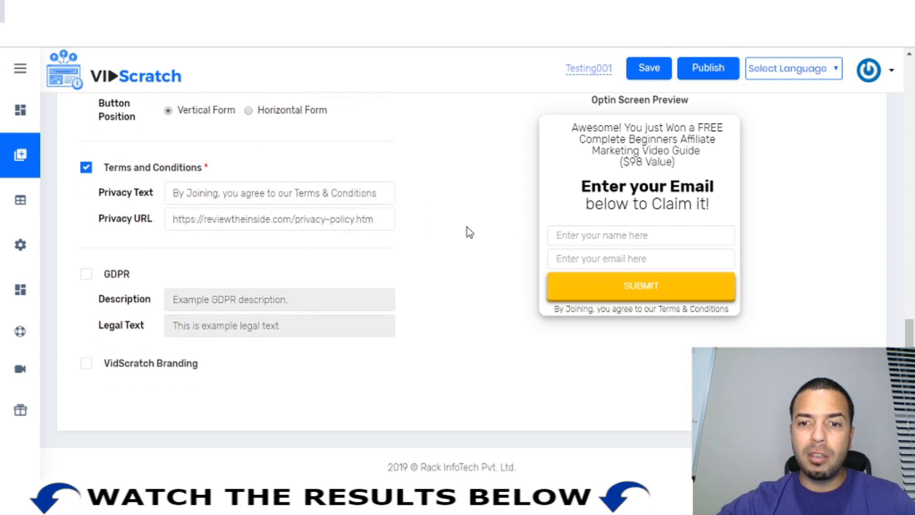
mouse_move(378, 253)
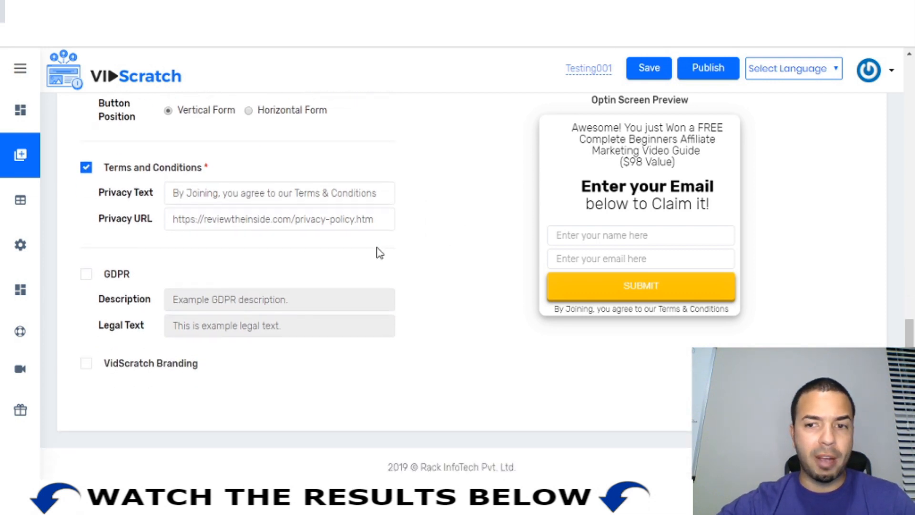
mouse_move(469, 288)
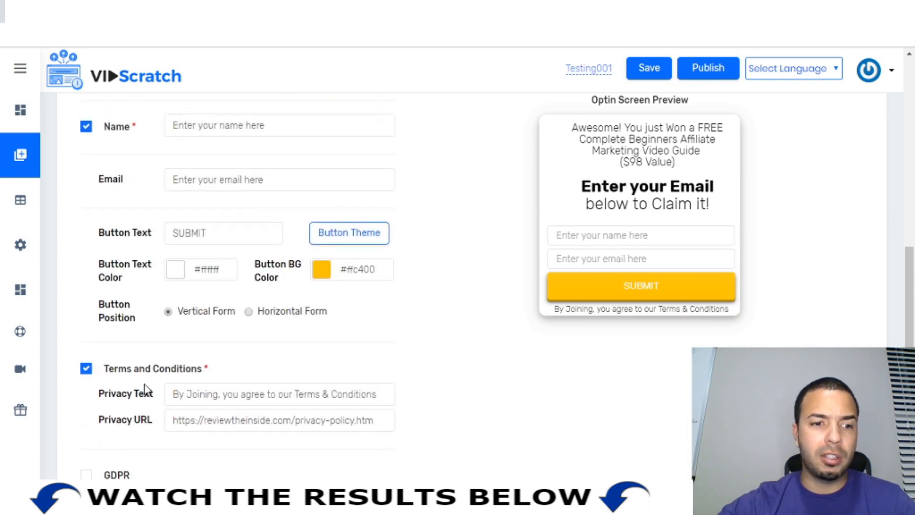
mouse_move(208, 372)
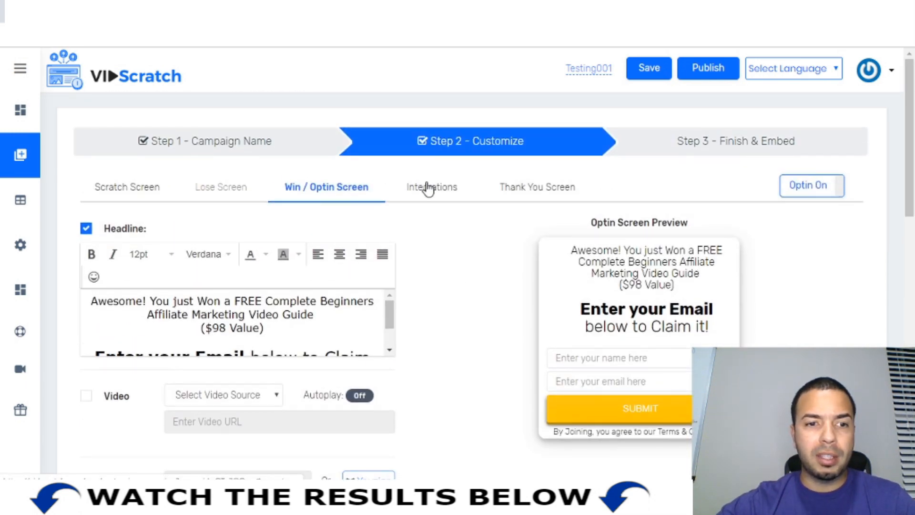
click(431, 186)
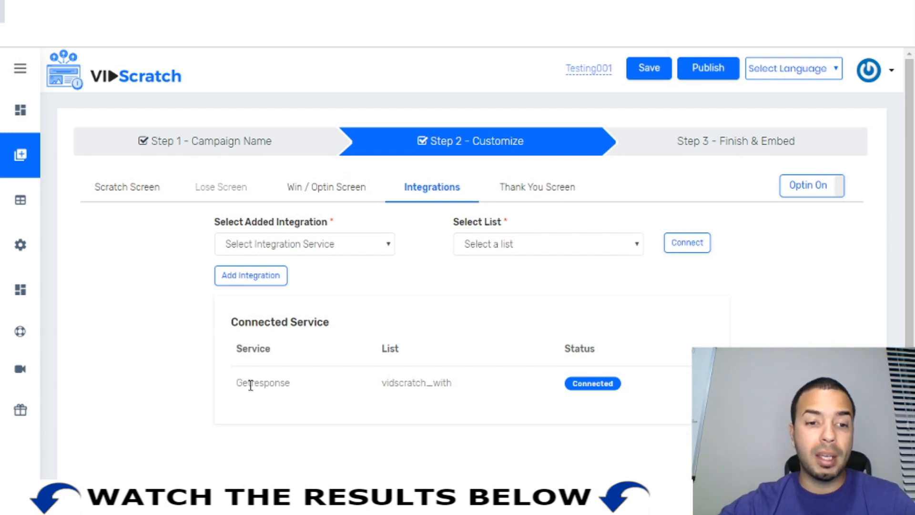
mouse_move(151, 362)
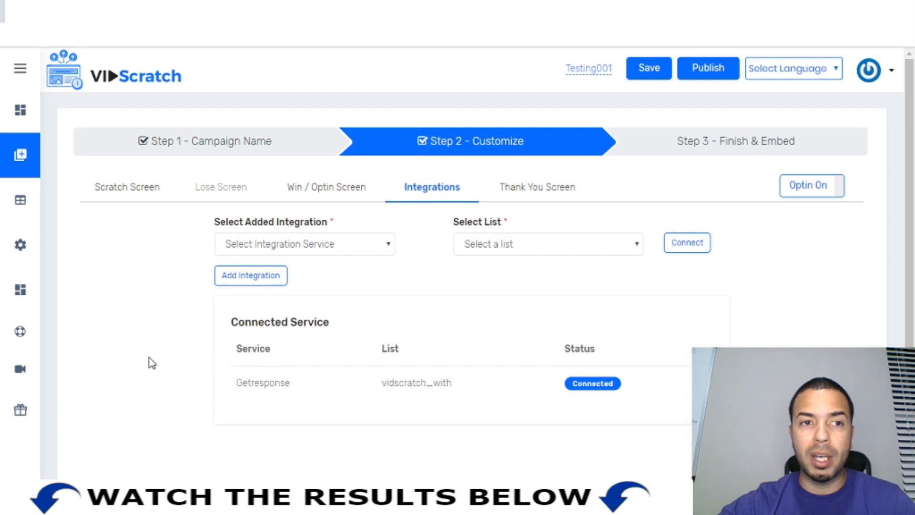
mouse_move(169, 110)
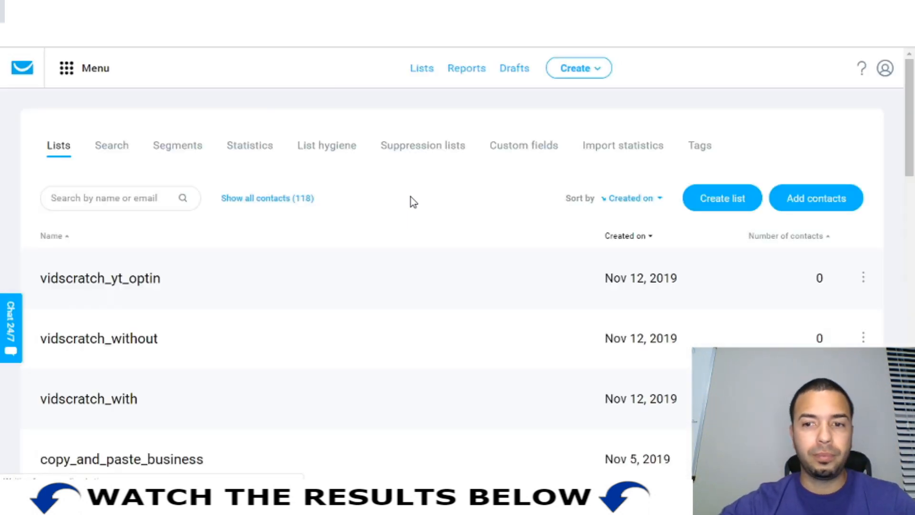
mouse_move(156, 296)
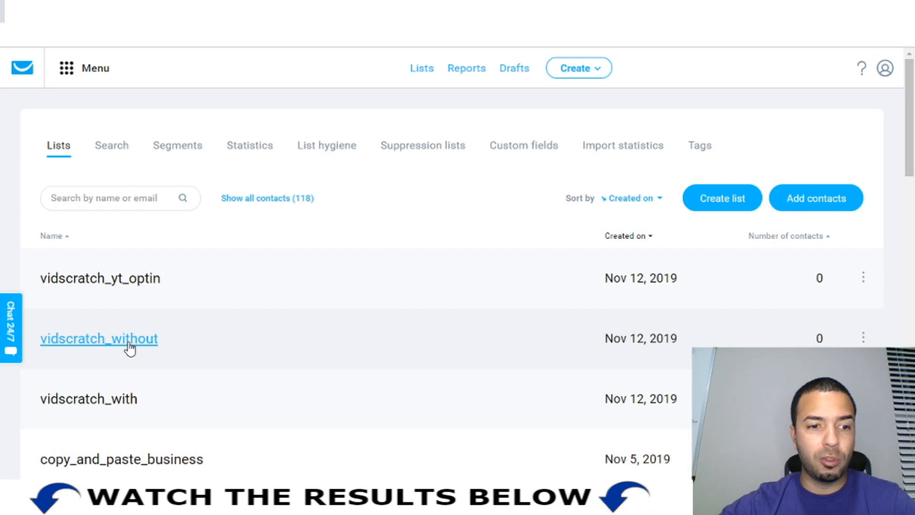
mouse_move(88, 400)
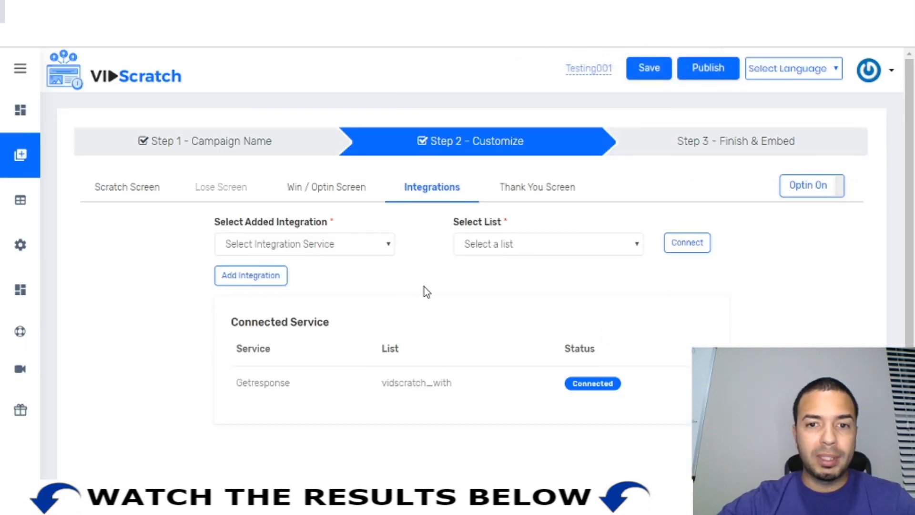
Review the thank-you screen headlined 'Thank You For Subscribing Watch The Video' with its YouTube video
click(536, 187)
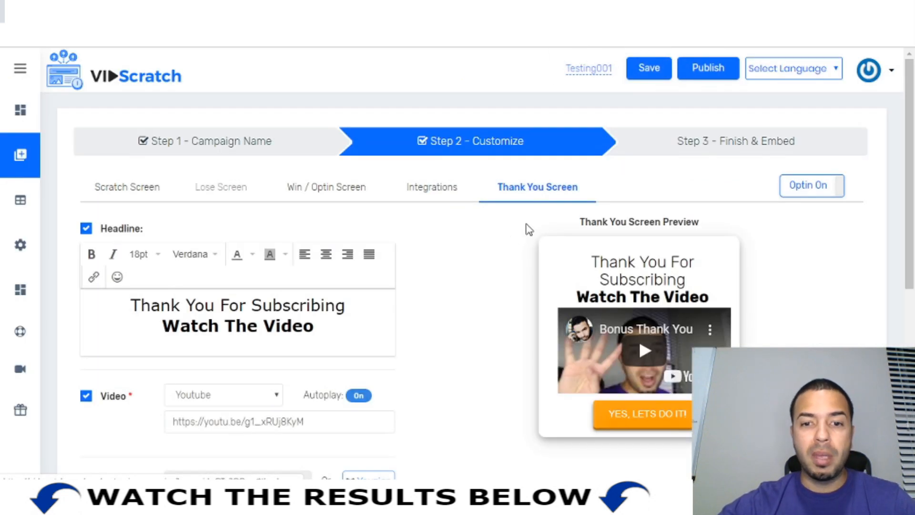
mouse_move(421, 337)
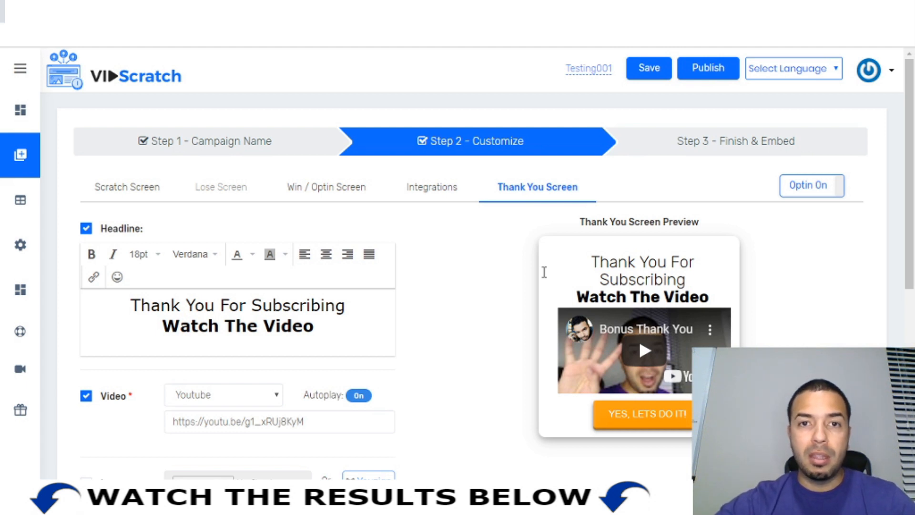
mouse_move(511, 259)
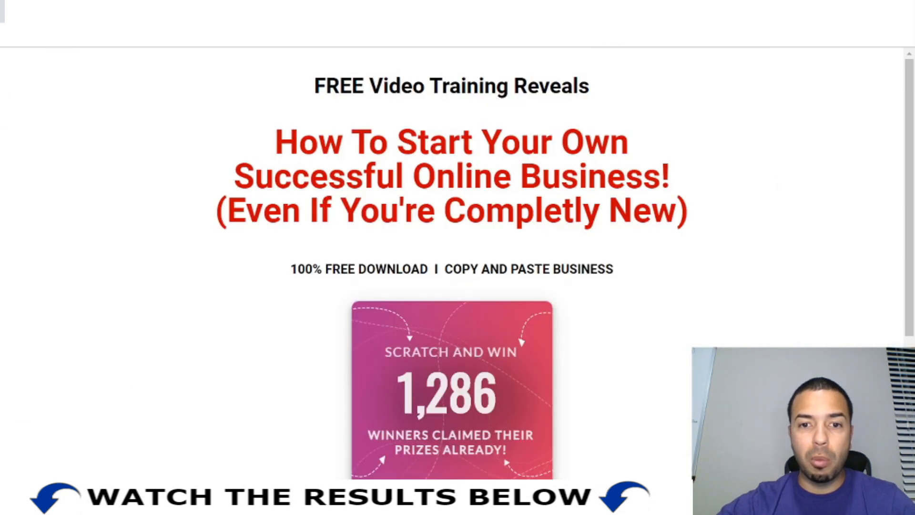
Scroll the Email Profits + More thank-you page to see the Bonus video and $4.91 Buy Now offer
scroll(down, 3)
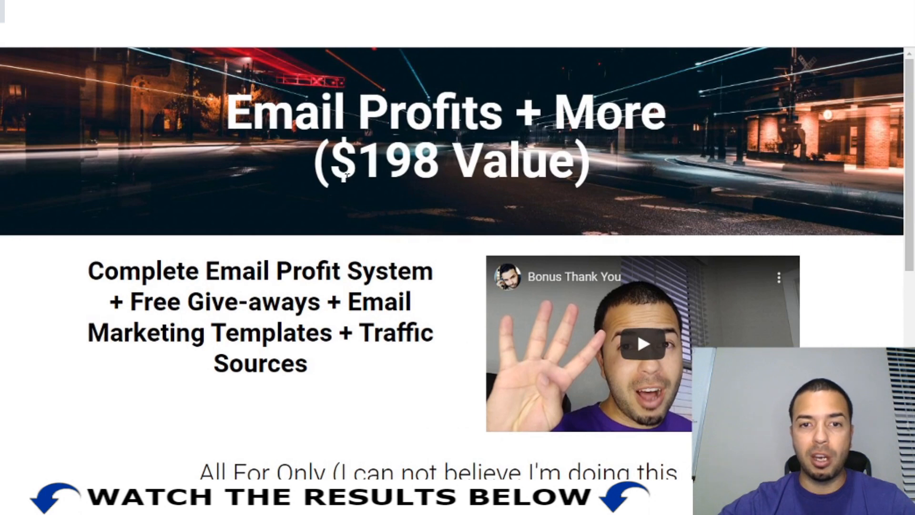
scroll(down, 3)
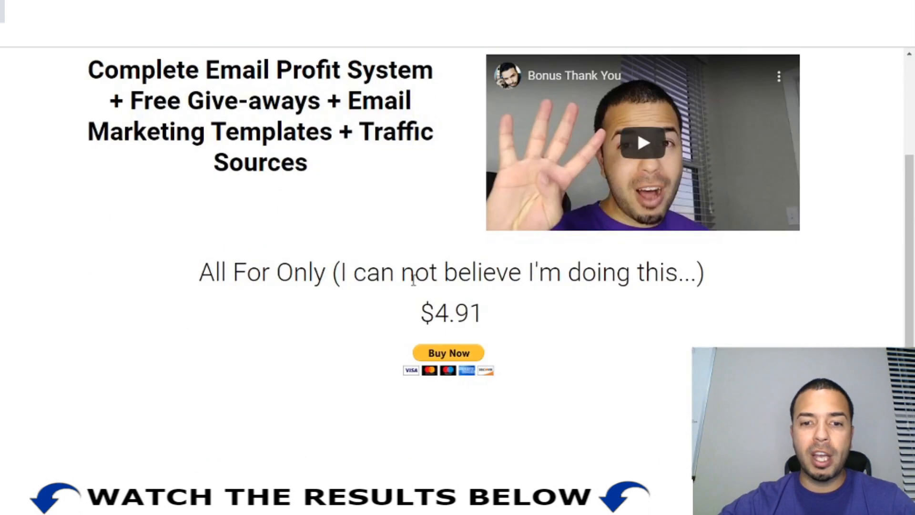
scroll(up, 3)
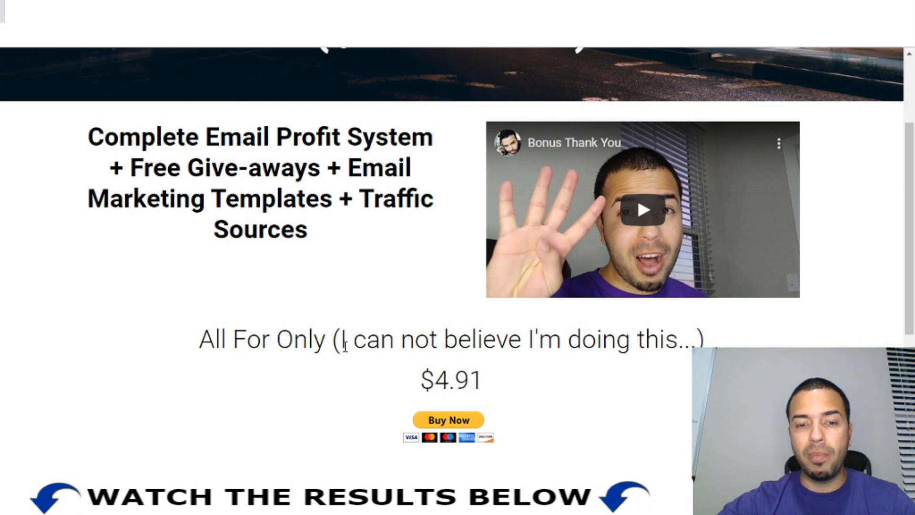
mouse_move(286, 300)
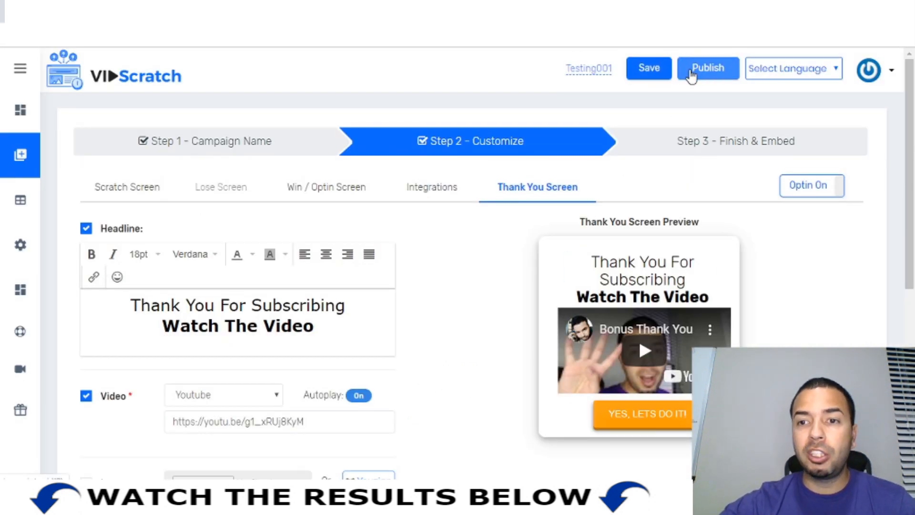
mouse_move(532, 238)
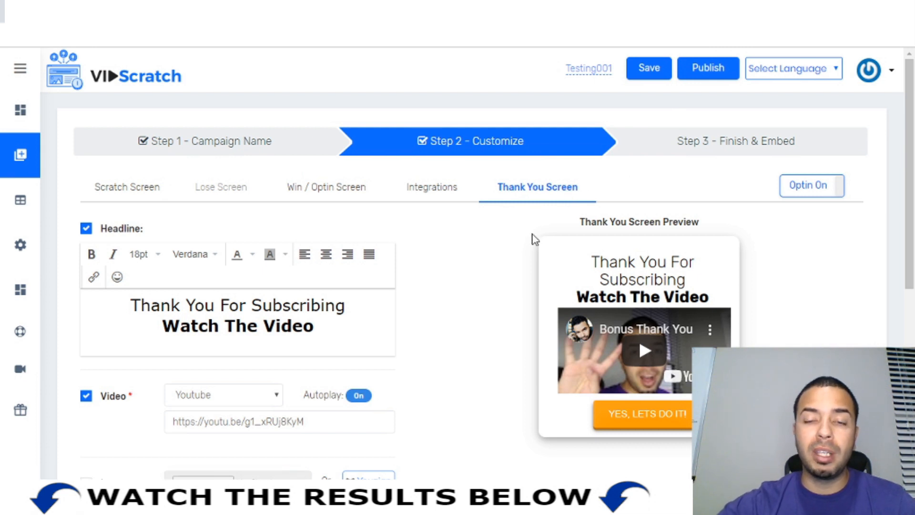
mouse_move(459, 293)
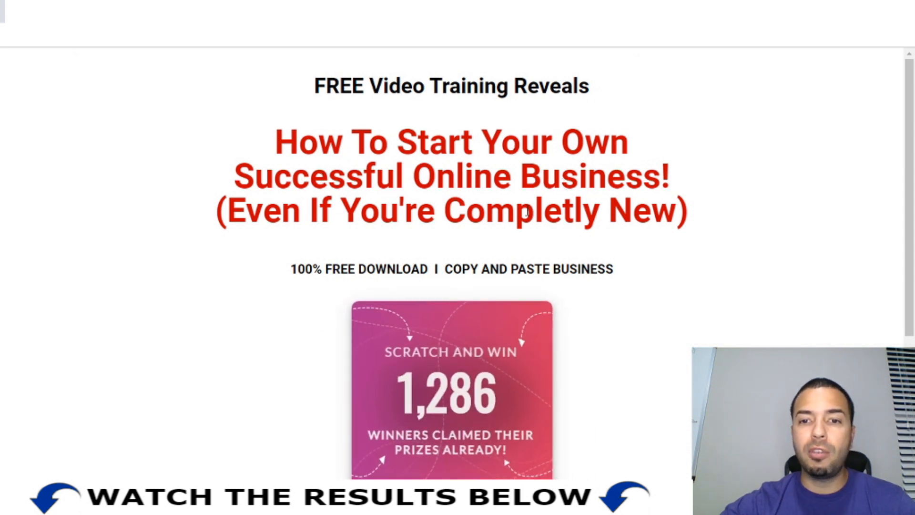
Scratch the landing-page card to reveal the name-and-email opt-in form for the guide
scroll(down, 3)
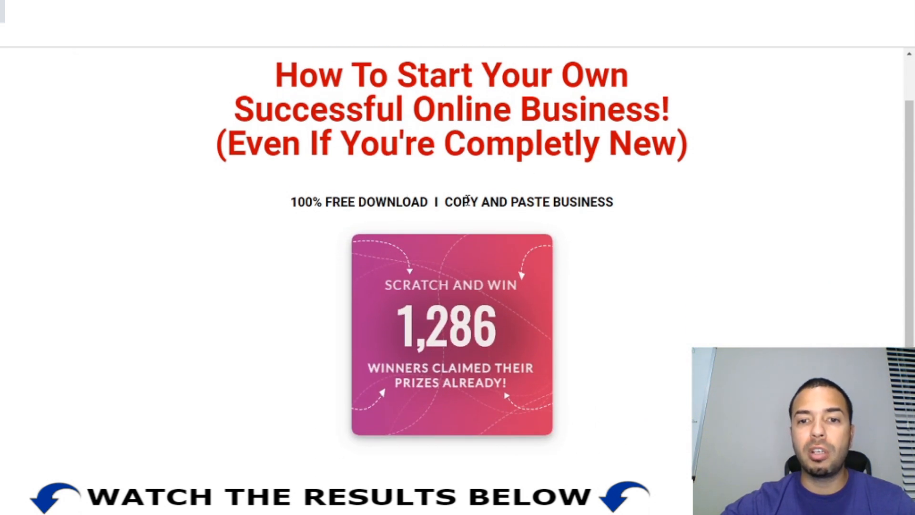
scroll(down, 3)
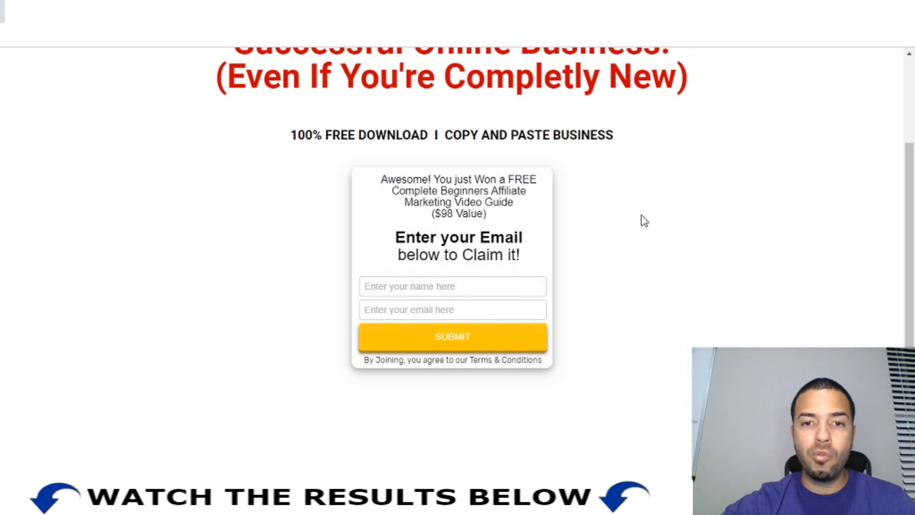
mouse_move(527, 194)
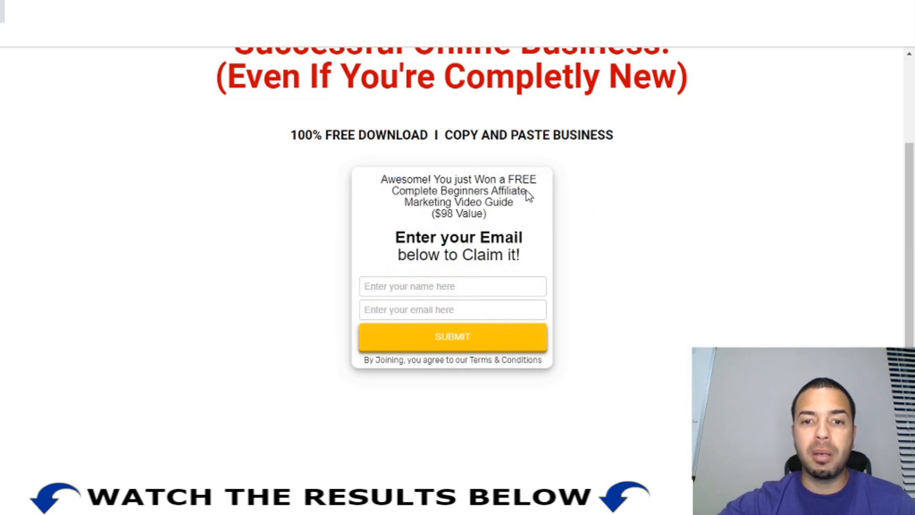
click(452, 336)
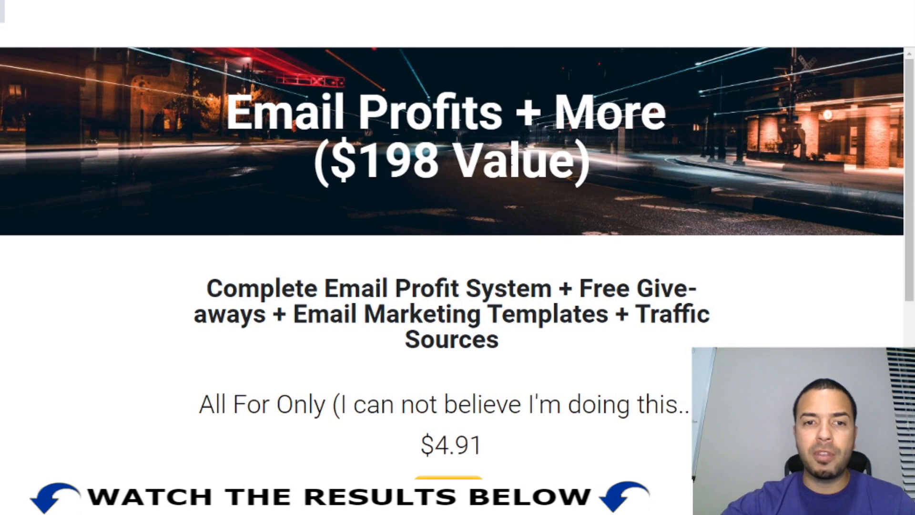
Scroll down the plain Email Profits + More page to the $4.91 Buy Now offer
scroll(down, 3)
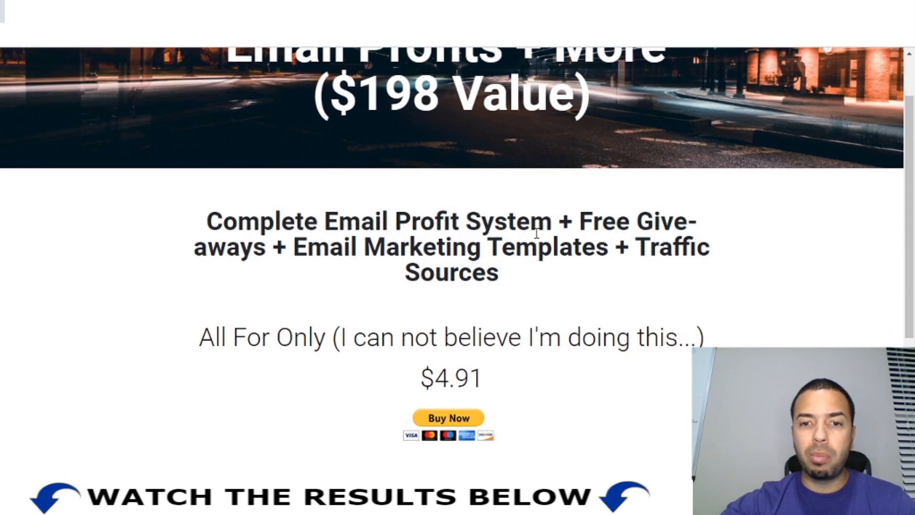
scroll(down, 3)
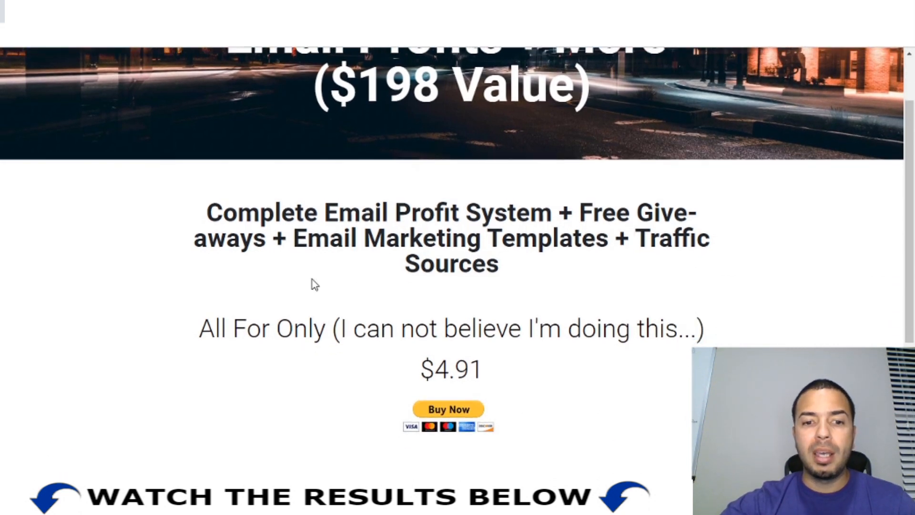
scroll(down, 3)
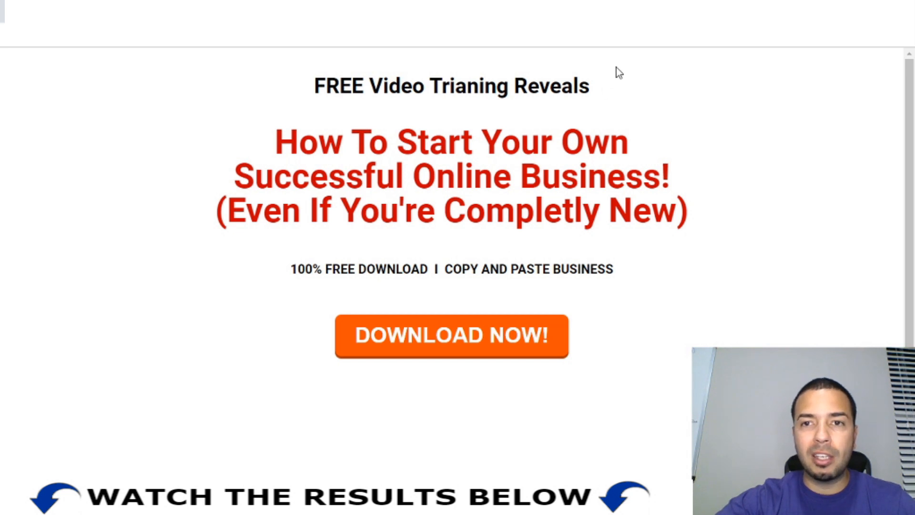
Trigger DOWNLOAD NOW! on the normal landing page to reveal its blue name-and-email opt-in form
click(451, 334)
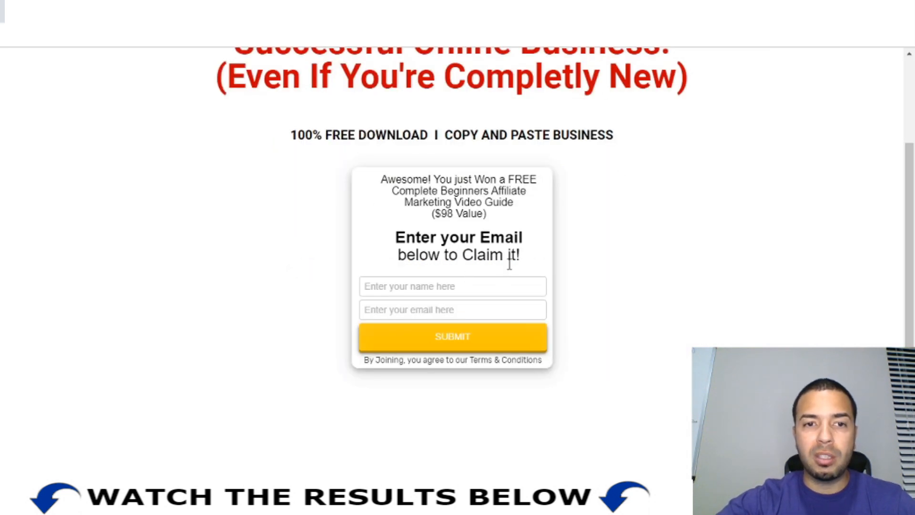
mouse_move(228, 235)
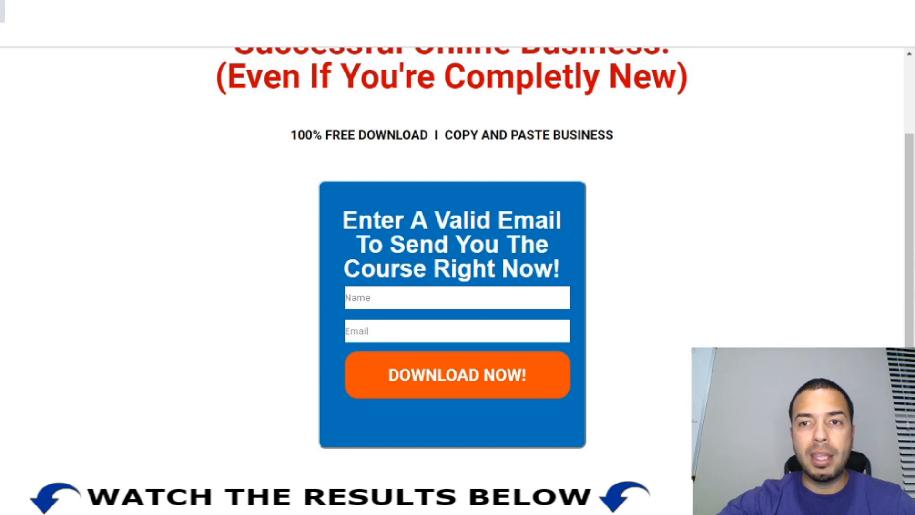
scroll(down, 3)
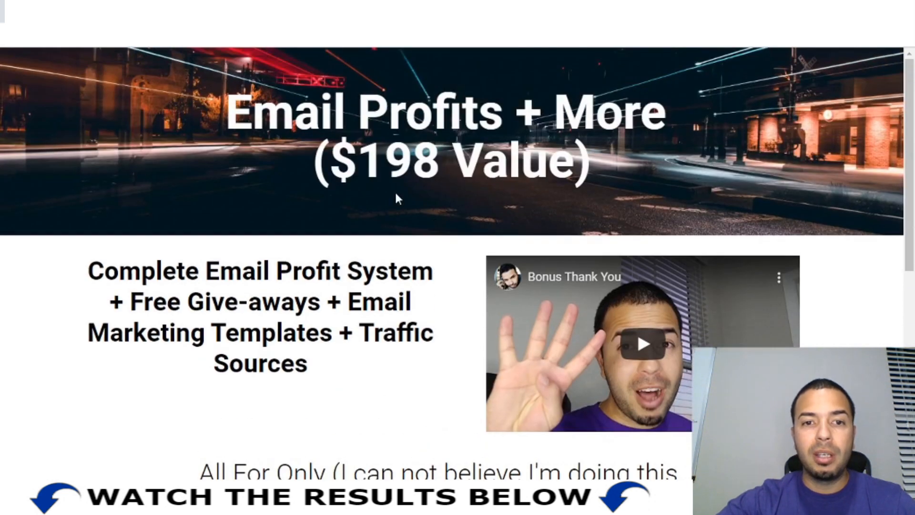
Scroll the VidScratch thank-you page past the bonus video to the $4.91 price
scroll(down, 3)
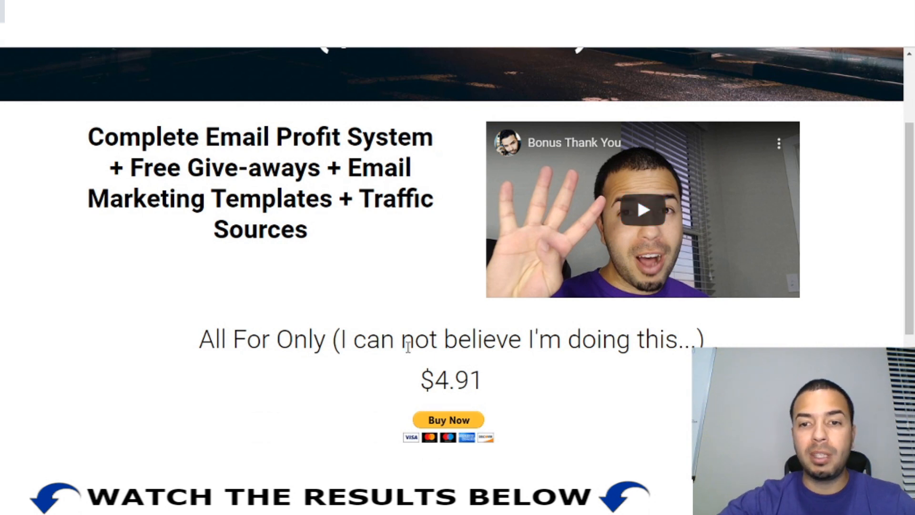
mouse_move(417, 383)
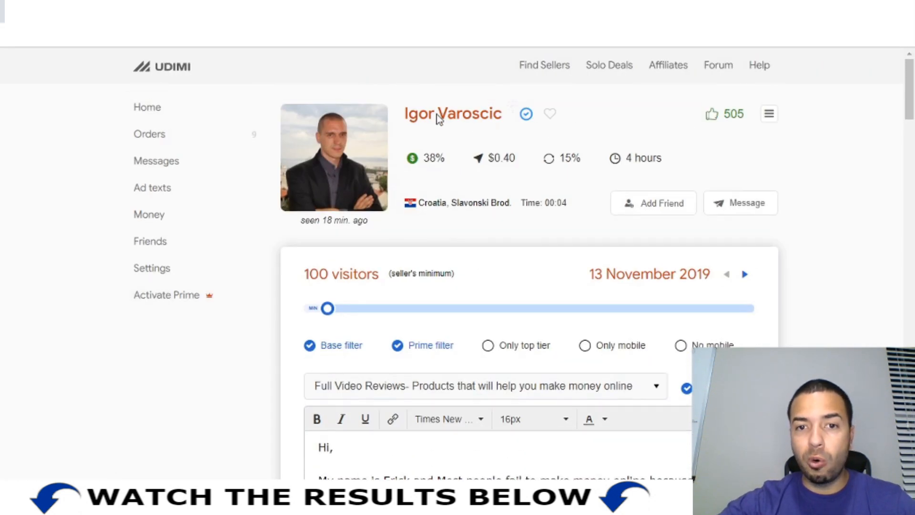
mouse_move(502, 158)
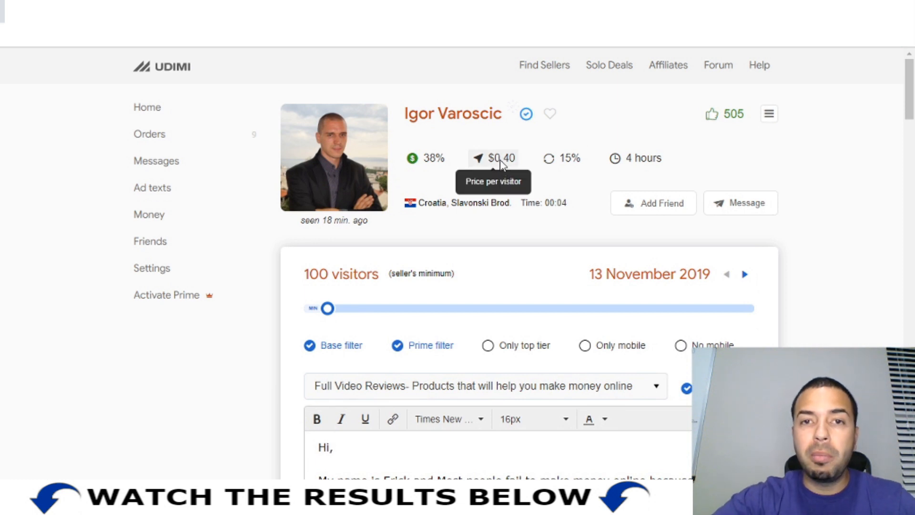
mouse_move(414, 158)
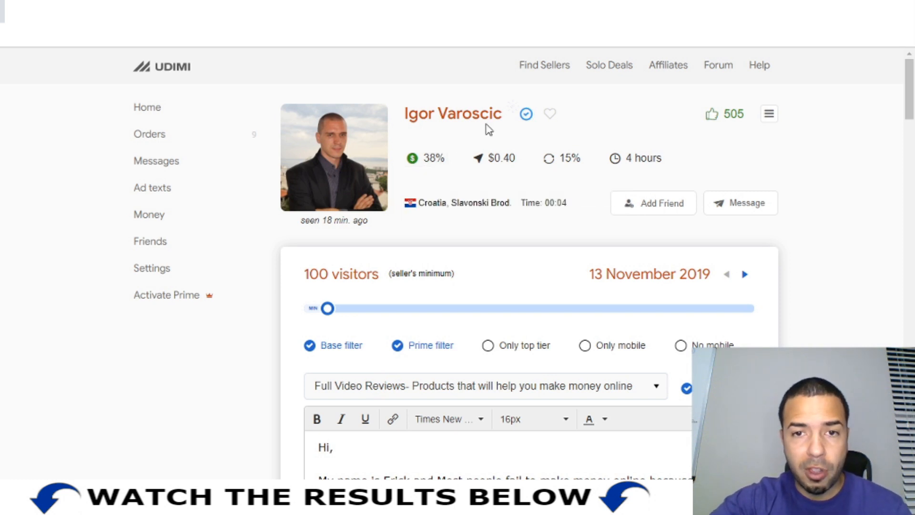
mouse_move(857, 185)
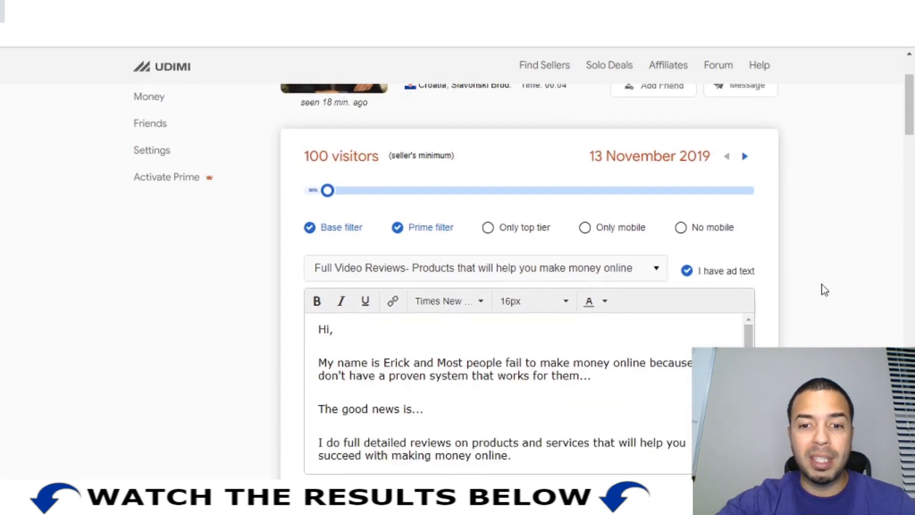
Scroll the Udimi seller profile down to the 100-visitor solo ad order form and ad text
scroll(down, 3)
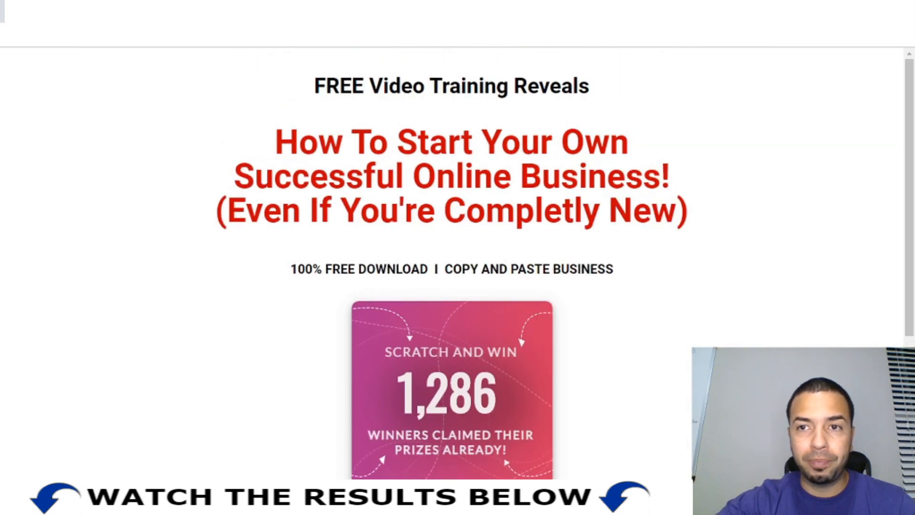
Scroll the normal landing page down to its DOWNLOAD NOW! button for comparison
scroll(down, 3)
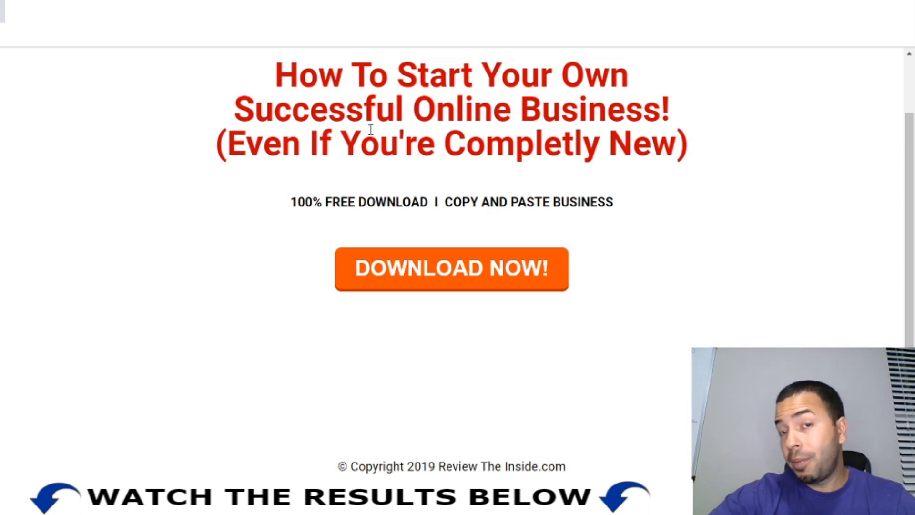
mouse_move(446, 239)
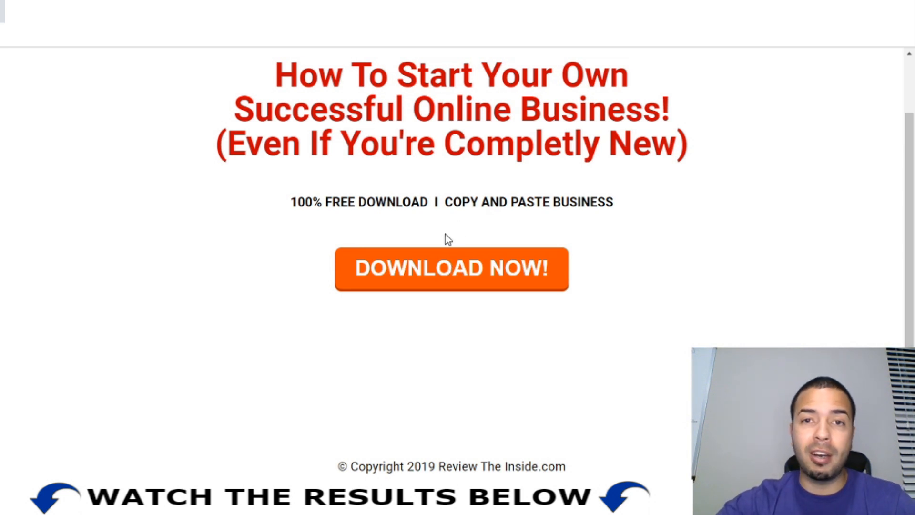